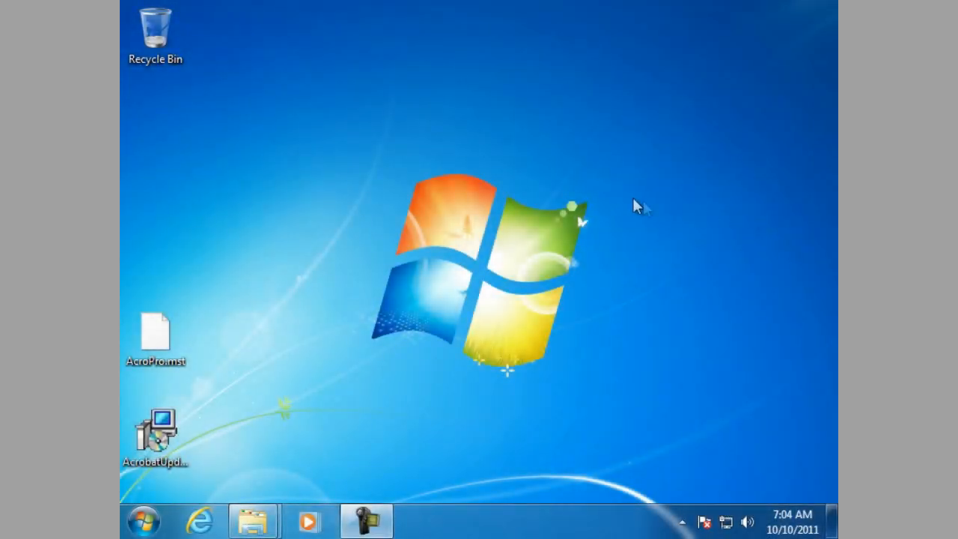
{"action": "mouse_move", "coordinate": [572, 196]}
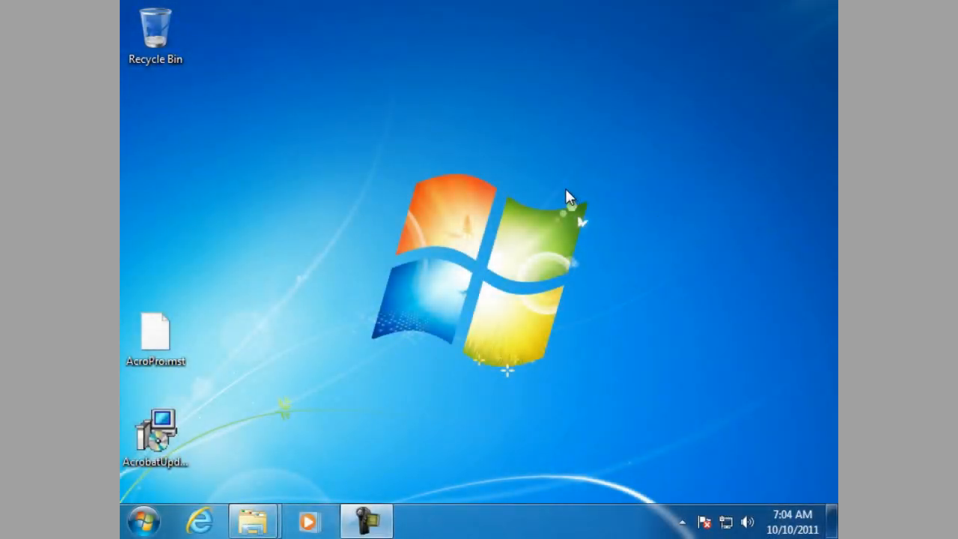
{"action": "mouse_move", "coordinate": [324, 353]}
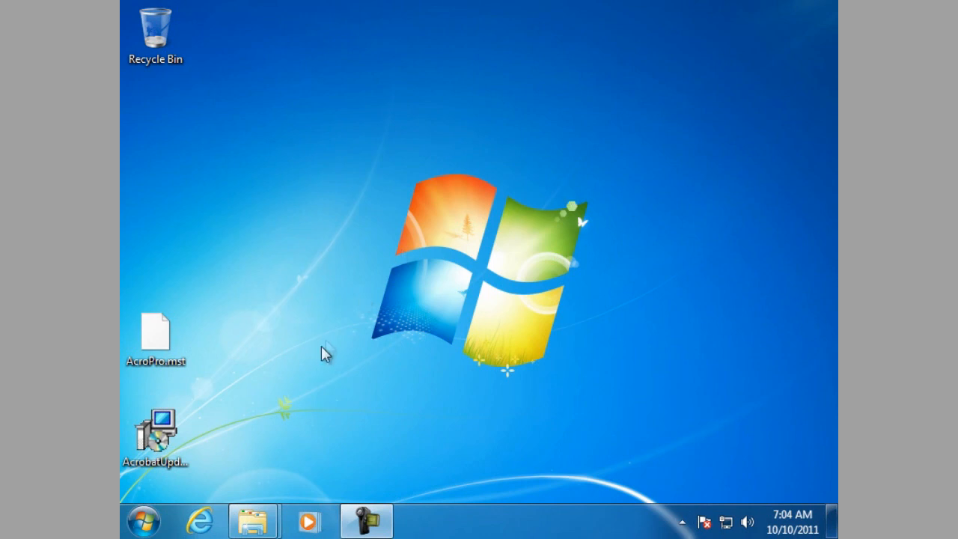
{"action": "mouse_move", "coordinate": [253, 520]}
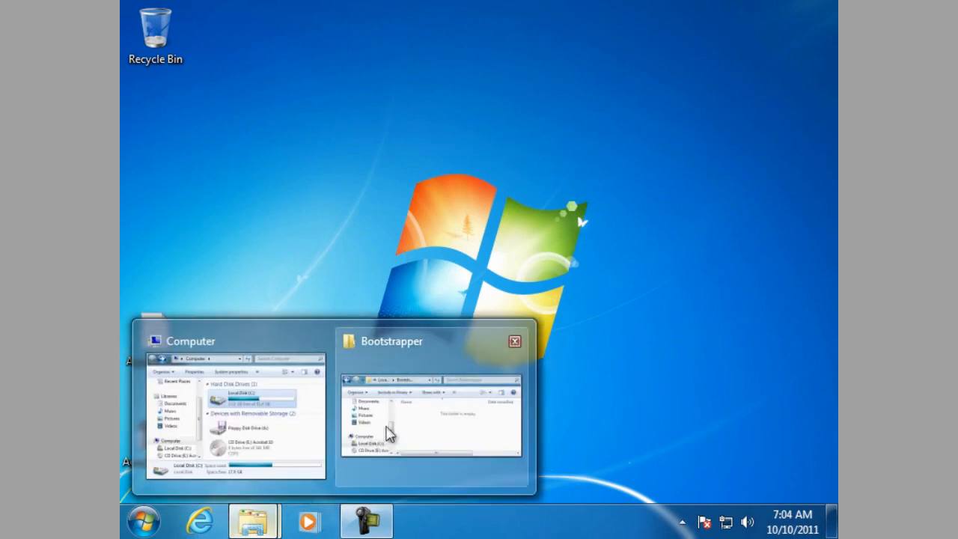
Copy every file from the CD's Adobe Acrobat X folder and paste them into Bootstrapper
{"action": "left_click", "coordinate": [232, 412]}
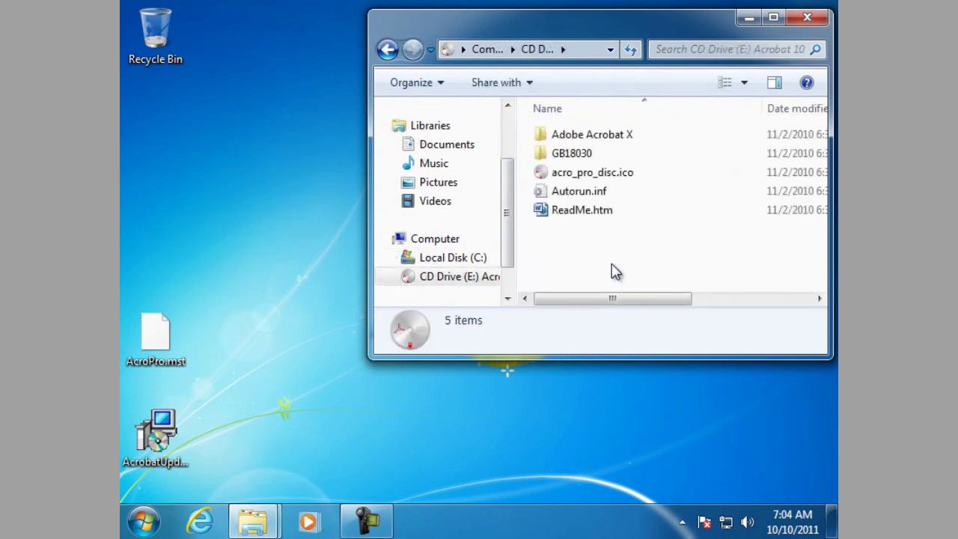
{"action": "double_click", "coordinate": [592, 133]}
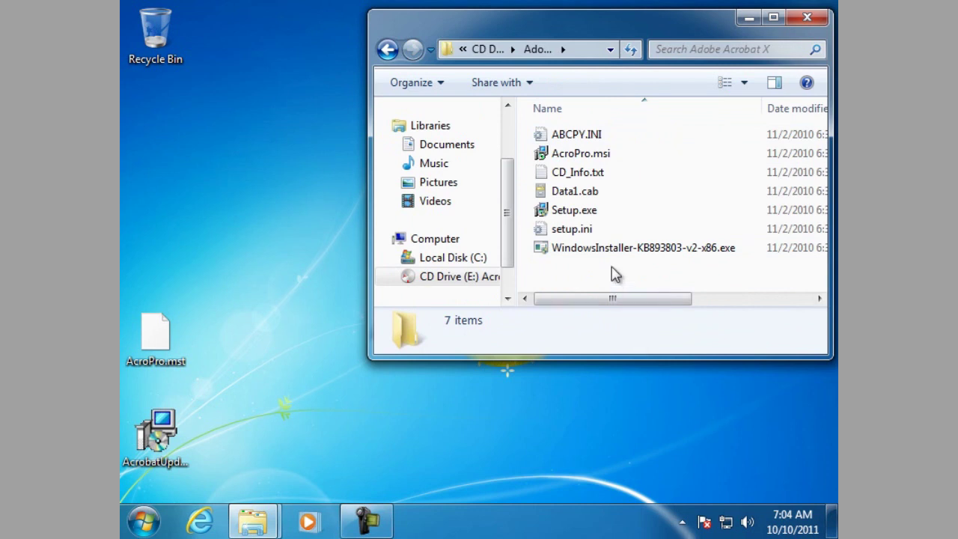
{"action": "key", "text": "ctrl+a"}
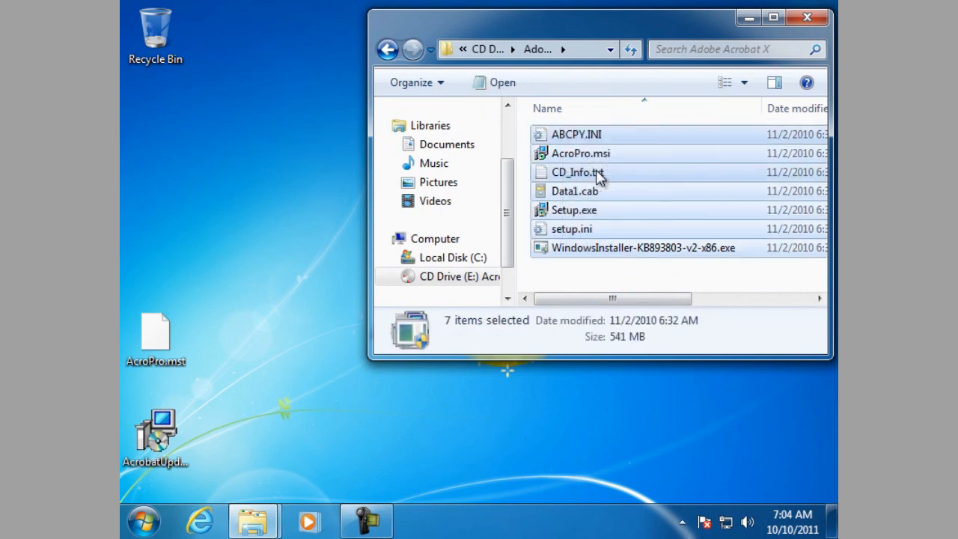
{"action": "mouse_move", "coordinate": [252, 520]}
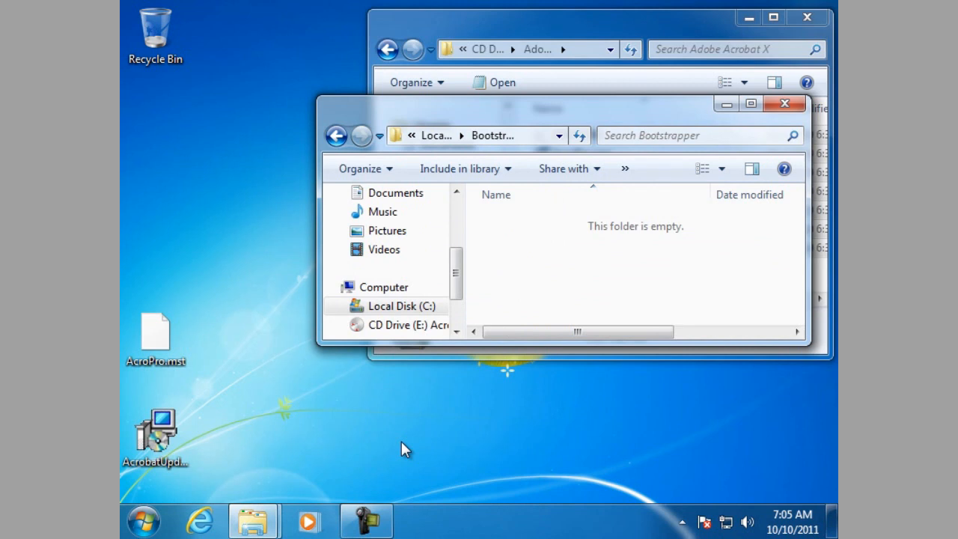
{"action": "mouse_move", "coordinate": [525, 231]}
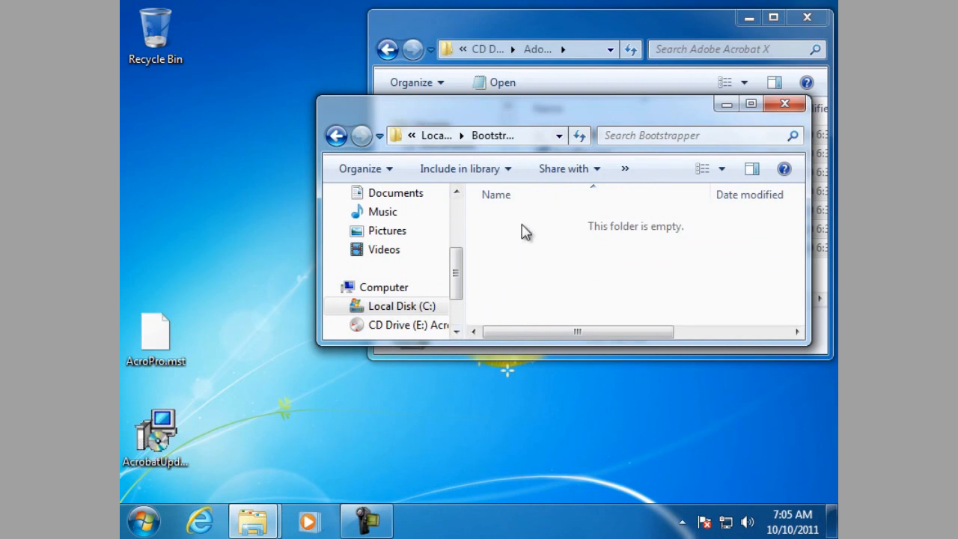
{"action": "right_click", "coordinate": [523, 231]}
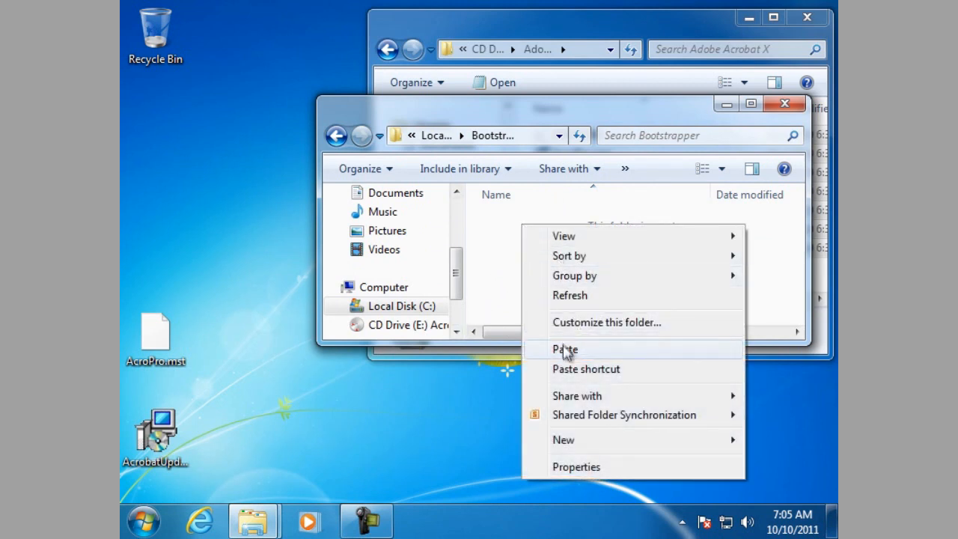
{"action": "left_click", "coordinate": [565, 350]}
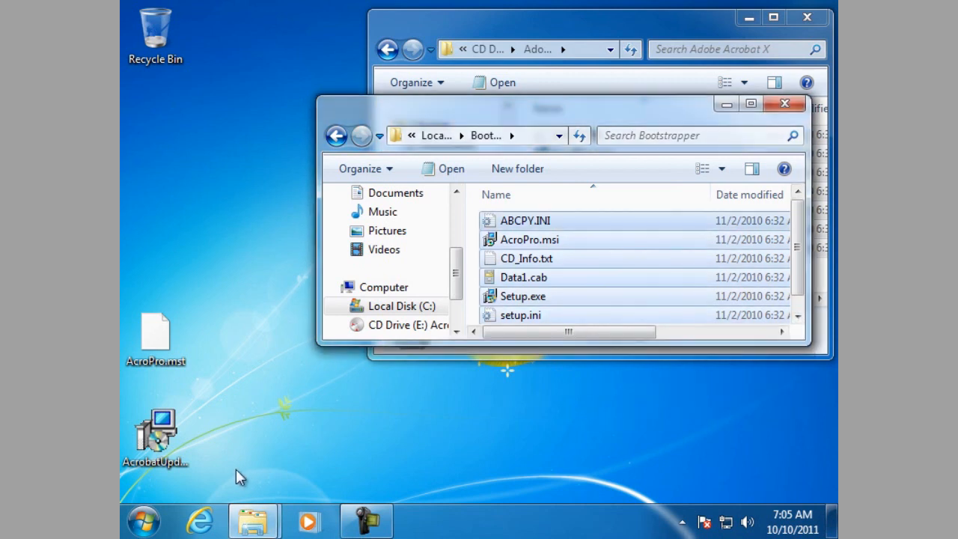
Move AcrobatUpd1011.msp and AcroPro.mst from the desktop into the Bootstrapper folder
{"action": "key", "text": "ctrl+a"}
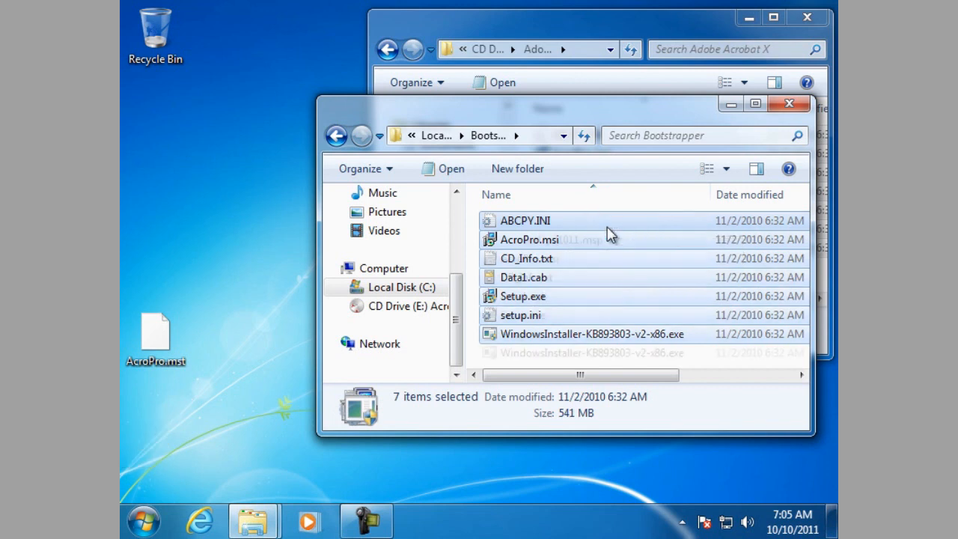
{"action": "left_click", "coordinate": [550, 239]}
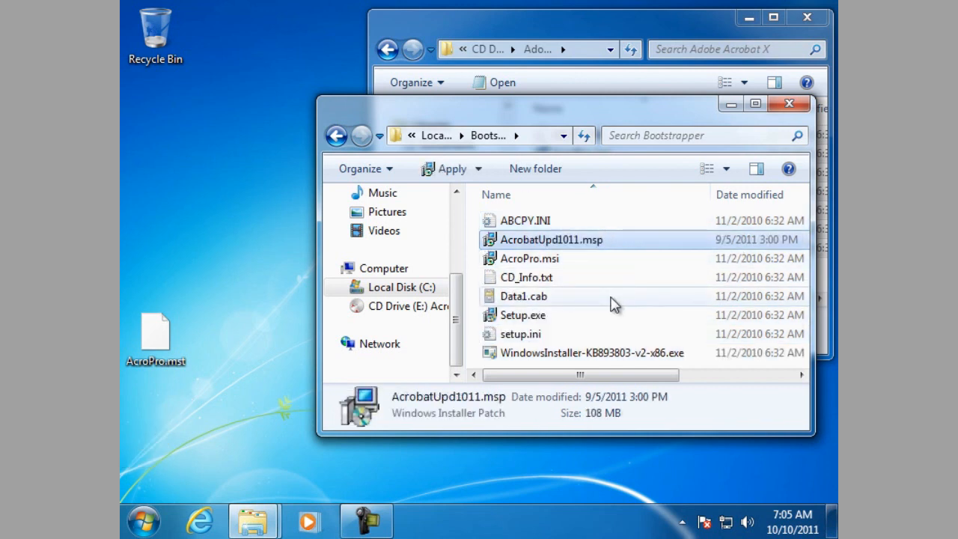
{"action": "mouse_move", "coordinate": [614, 303]}
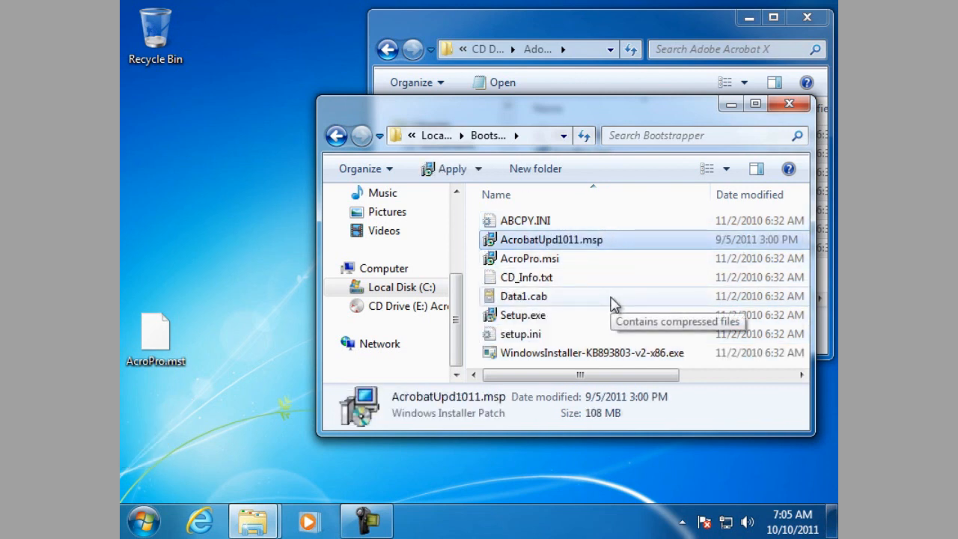
{"action": "mouse_move", "coordinate": [554, 258]}
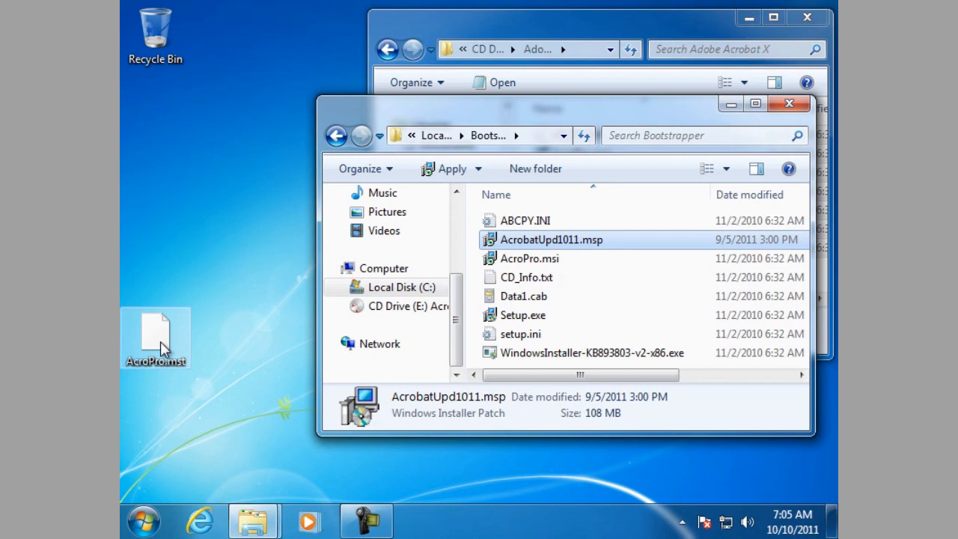
{"action": "left_click_drag", "start_coordinate": [155, 338], "coordinate": [591, 292]}
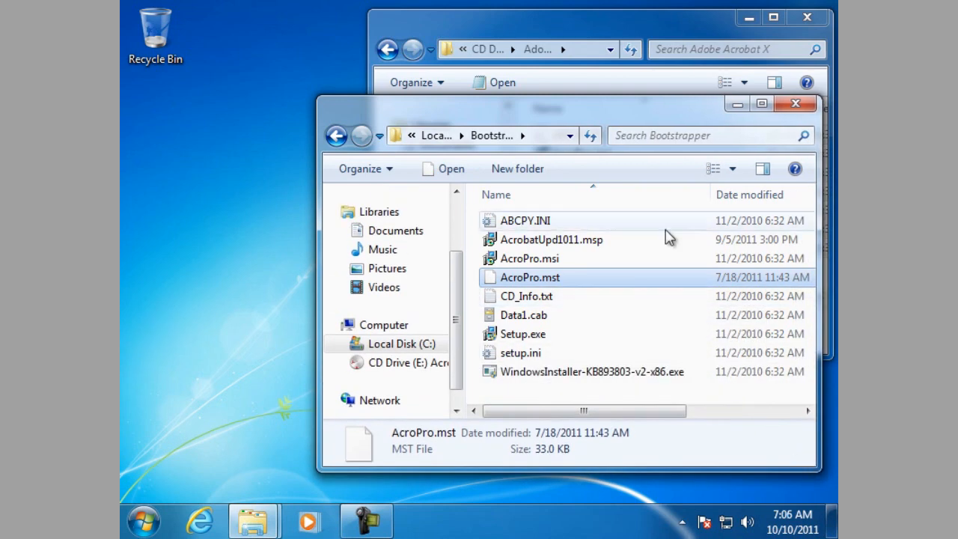
{"action": "mouse_move", "coordinate": [524, 355]}
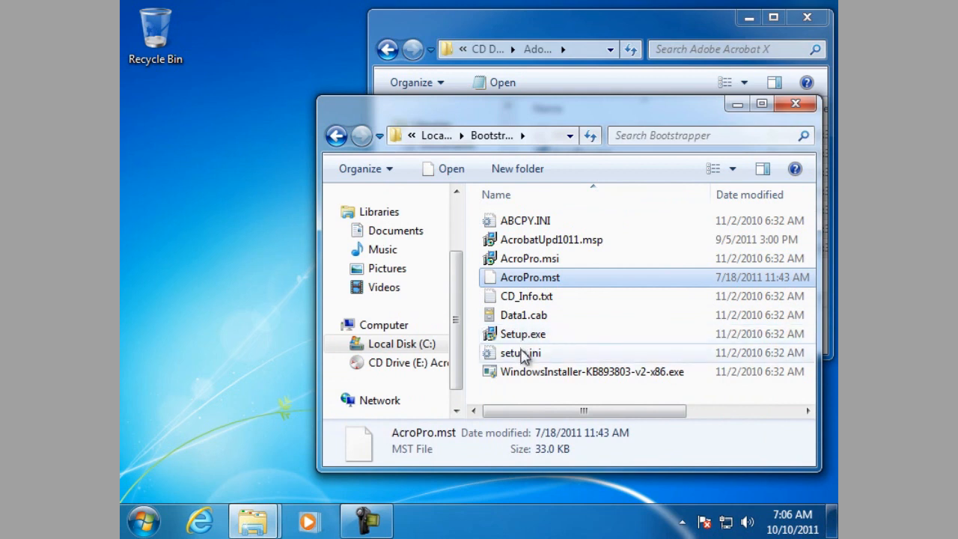
{"action": "mouse_move", "coordinate": [520, 353]}
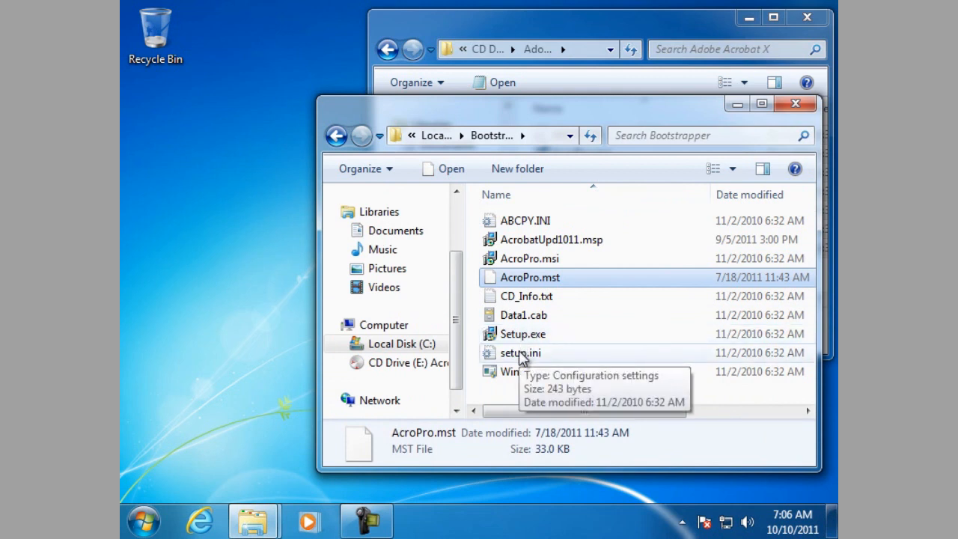
Open setup.ini in Notepad and add PATCH=AcrobatUpd1011.msp under [Product]
{"action": "right_click", "coordinate": [519, 352]}
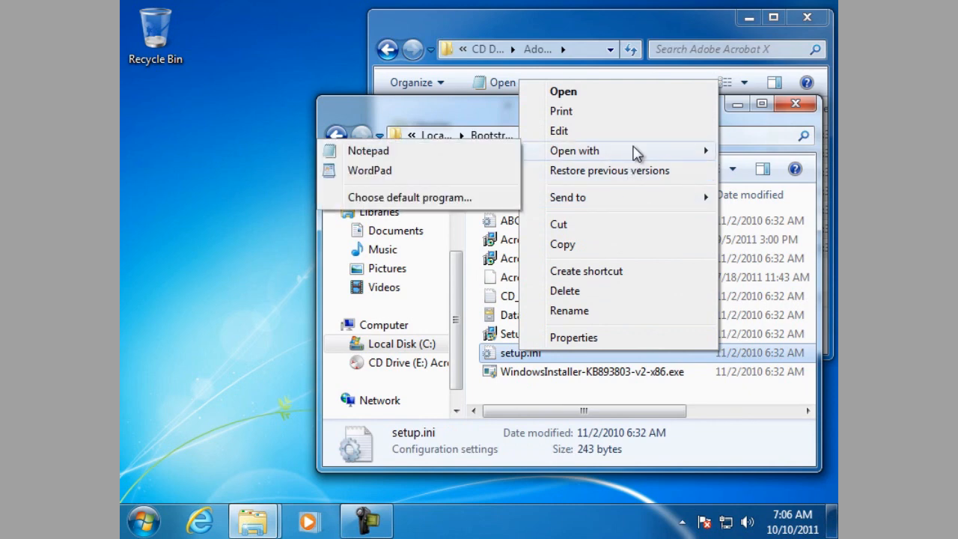
{"action": "left_click", "coordinate": [367, 150]}
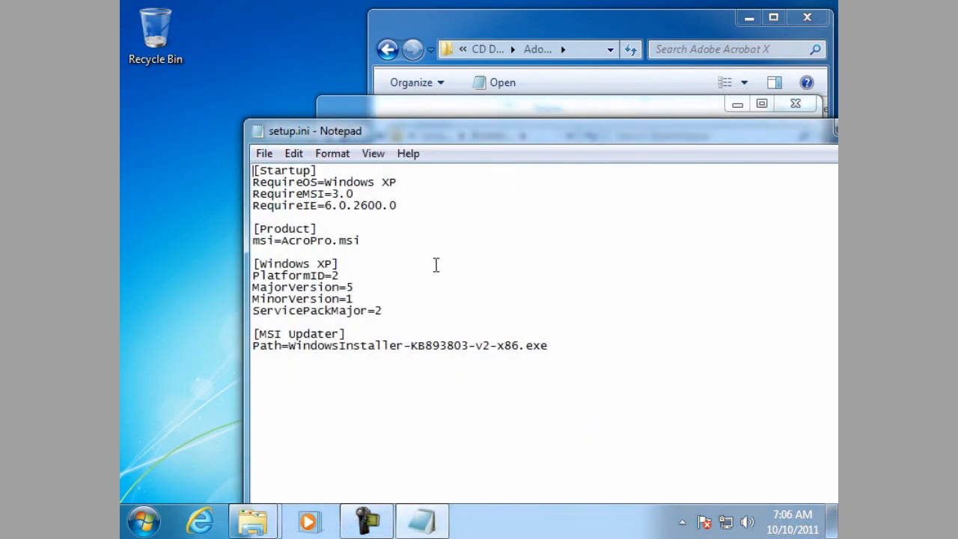
{"action": "mouse_move", "coordinate": [335, 231]}
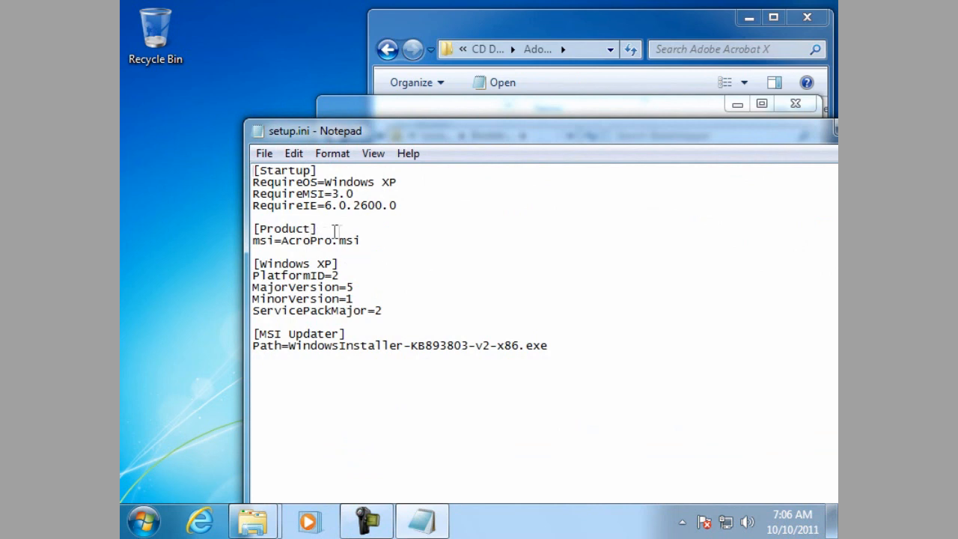
{"action": "mouse_move", "coordinate": [390, 250]}
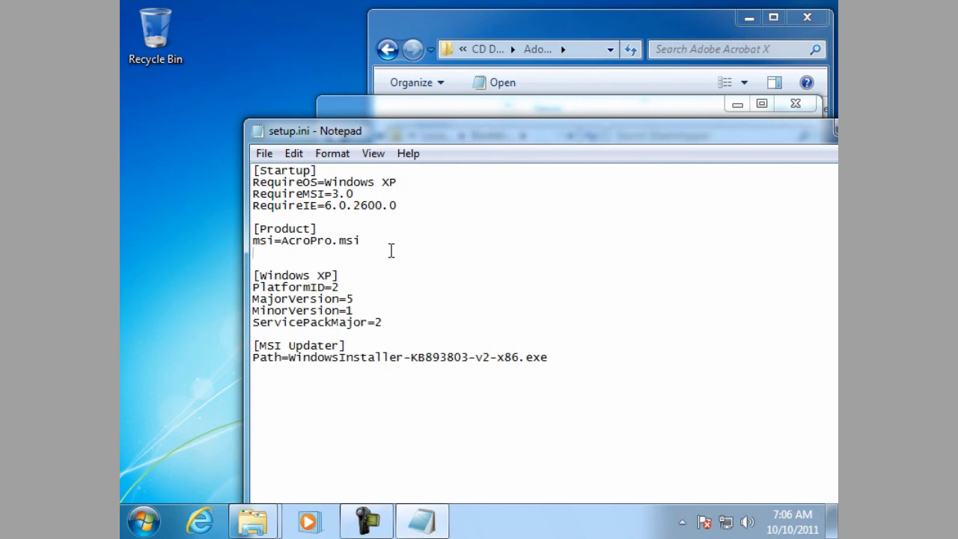
{"action": "type", "text": "PA"}
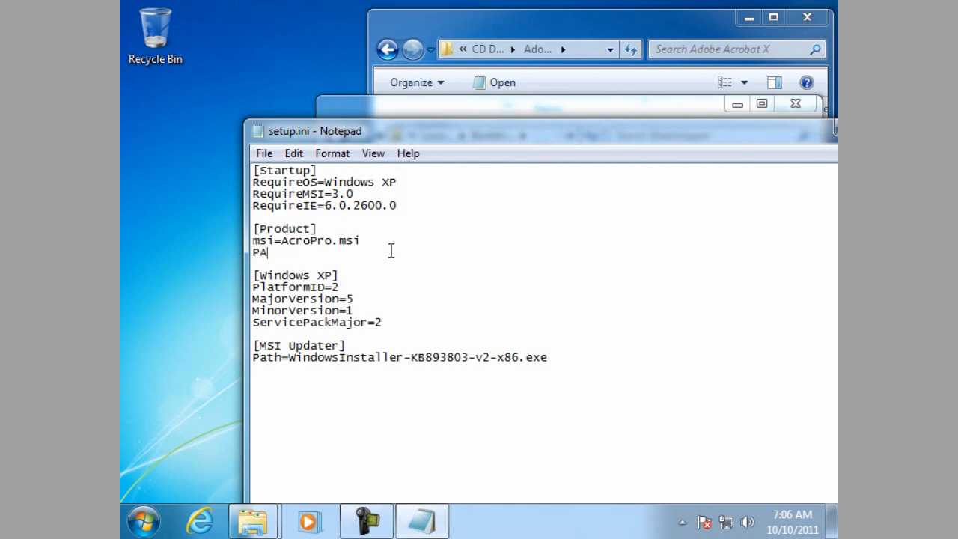
{"action": "type", "text": "TCH="}
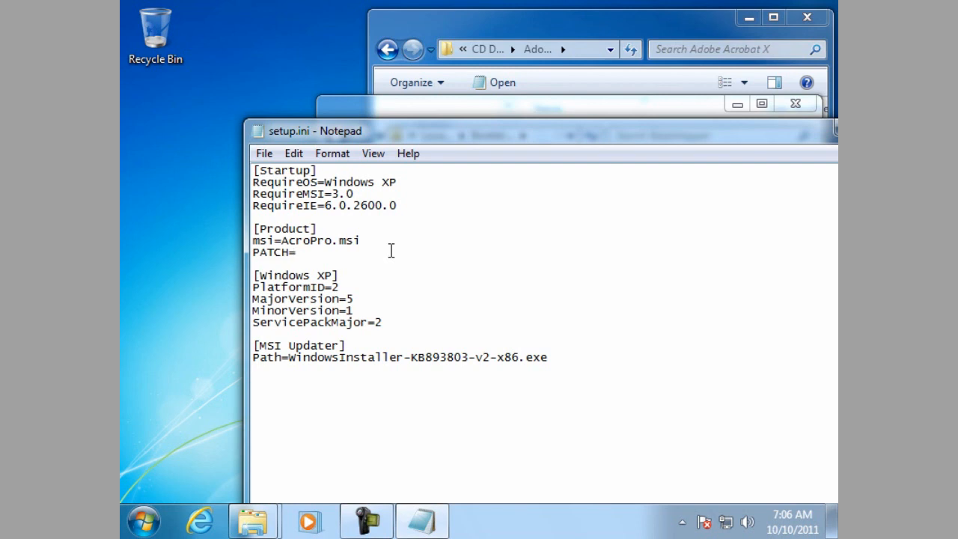
{"action": "left_click", "coordinate": [295, 252]}
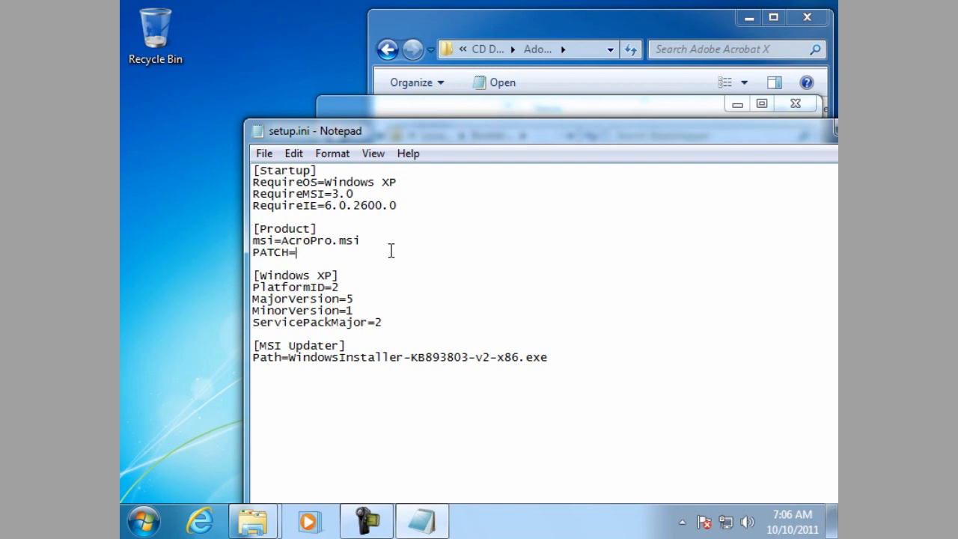
{"action": "type", "text": "a"}
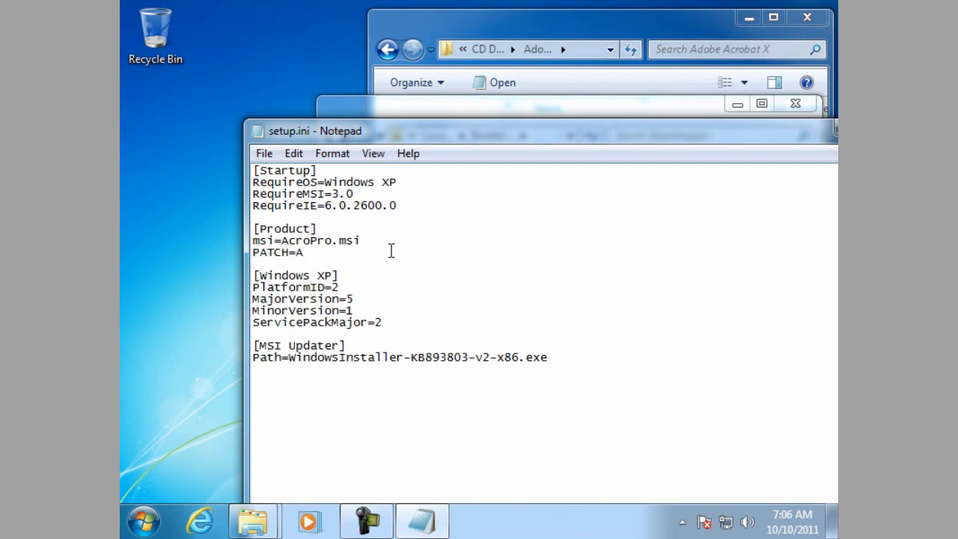
{"action": "type", "text": "crobat"}
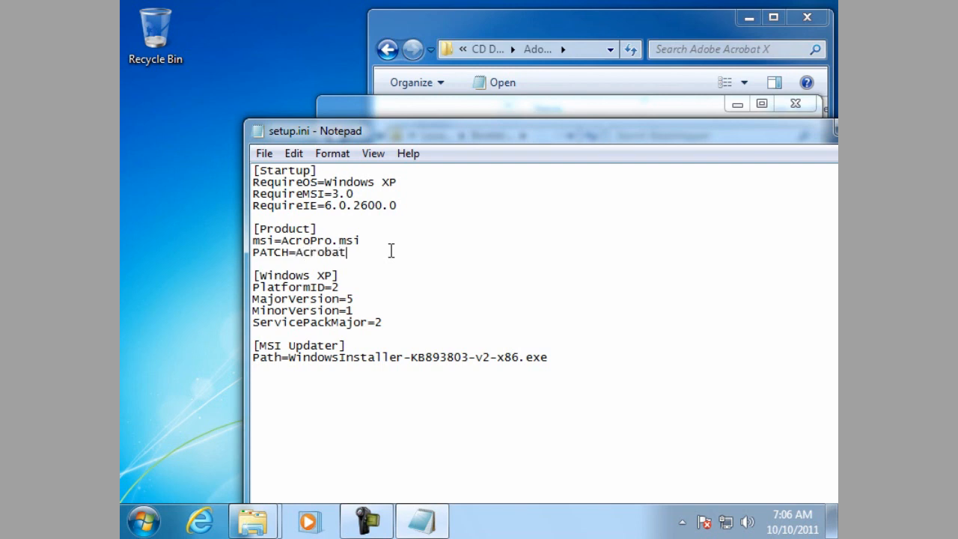
{"action": "type", "text": "Upd"}
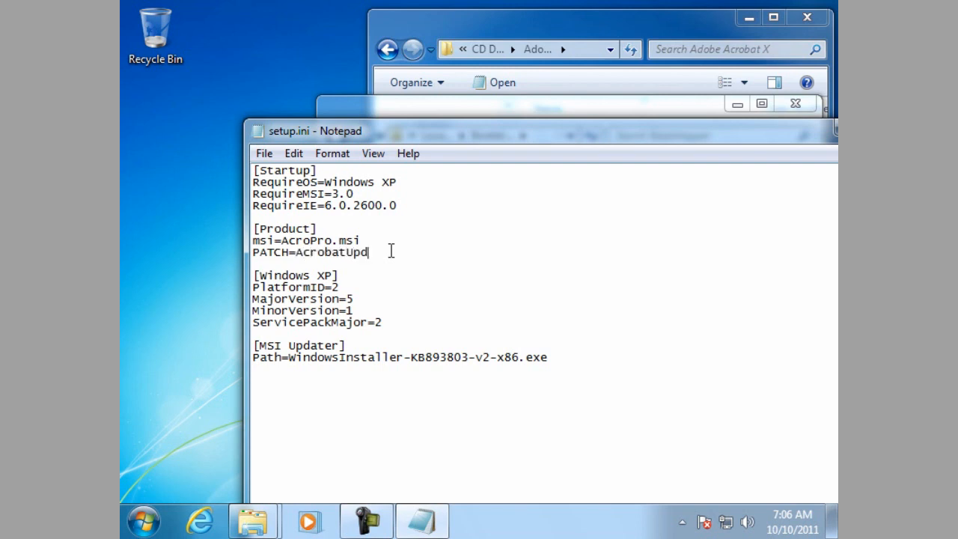
{"action": "type", "text": "10"}
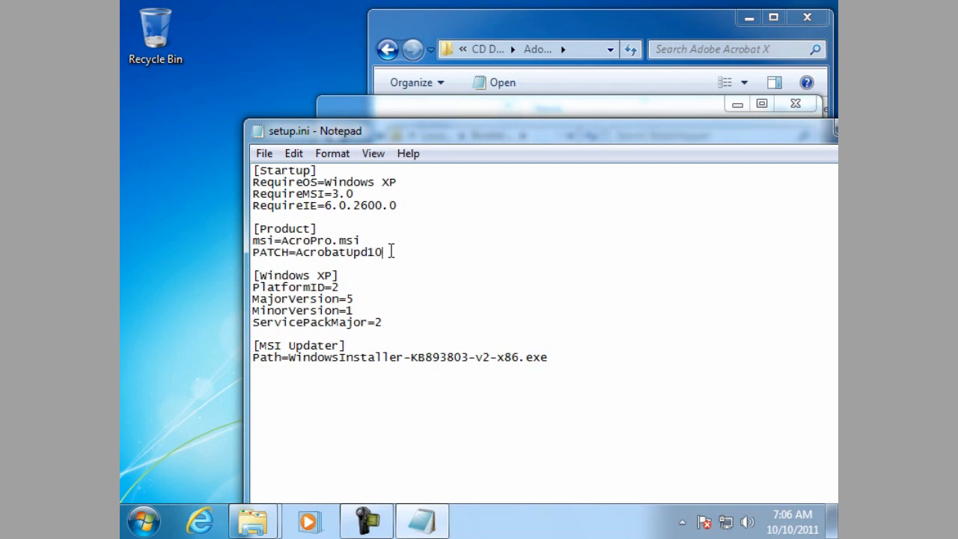
{"action": "type", "text": "11.ms"}
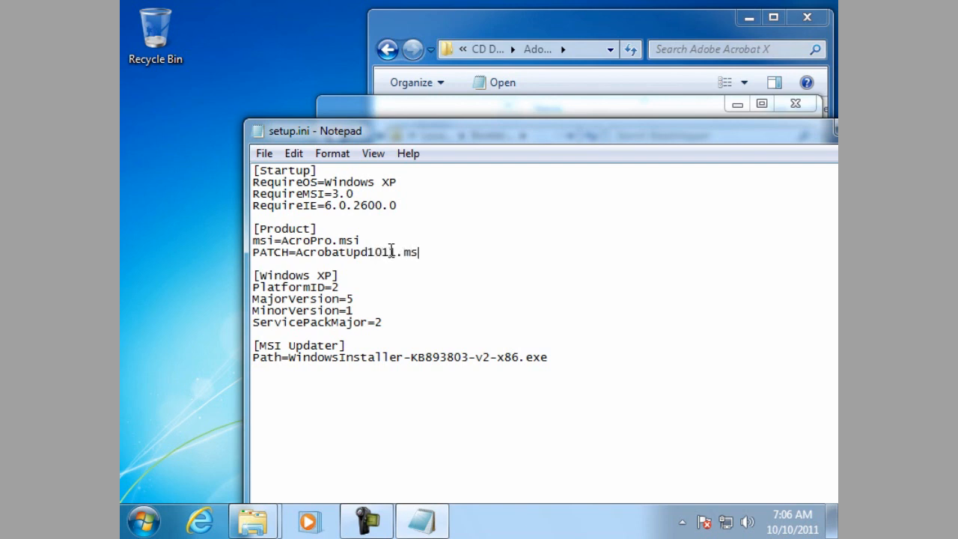
{"action": "type", "text": "p"}
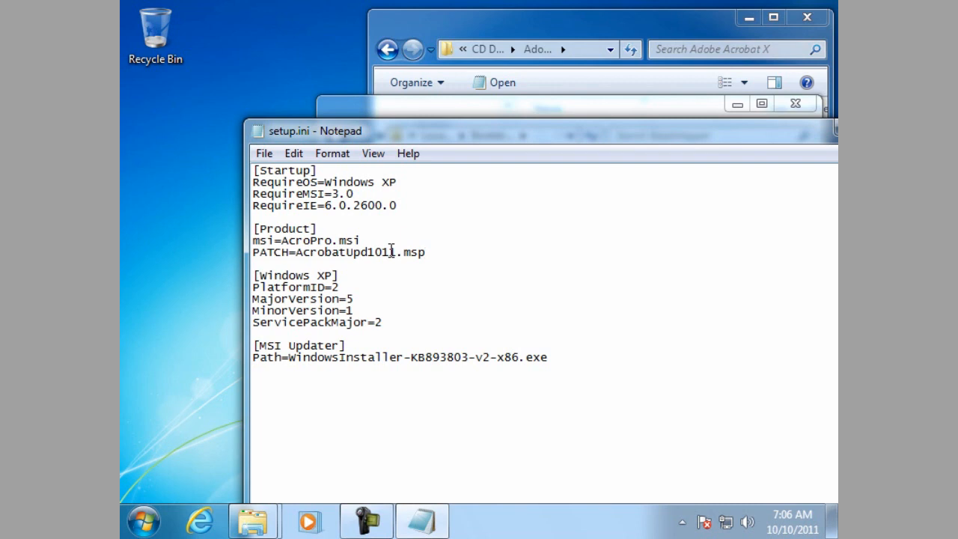
Add the line CmdLine=TRANSFORMS="AcroPro.mst" and reposition the setup.ini window
{"action": "left_click", "coordinate": [426, 252]}
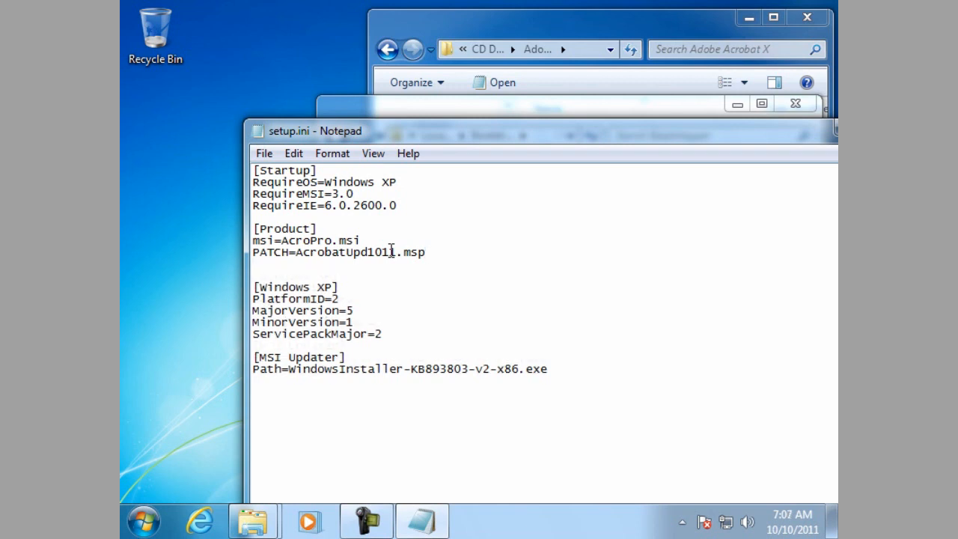
{"action": "type", "text": "C"}
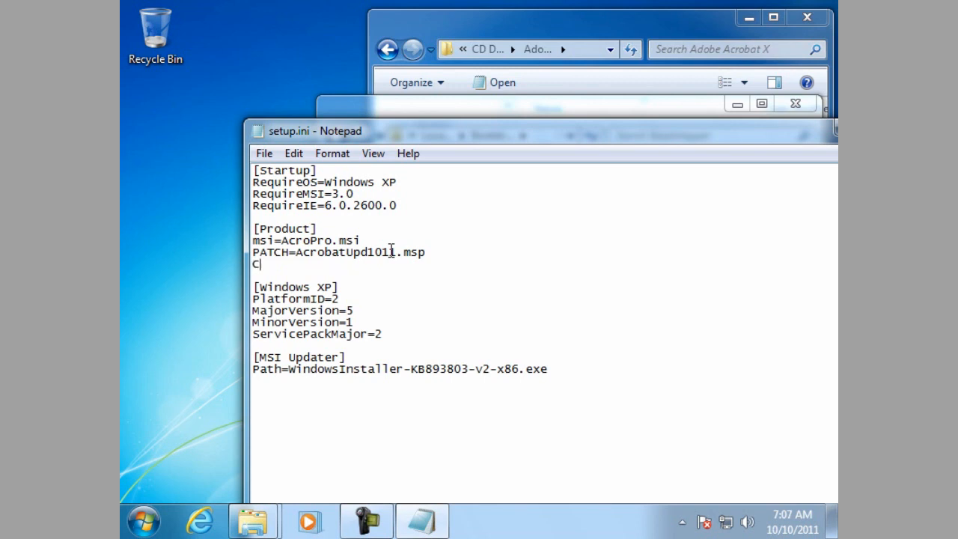
{"action": "type", "text": "mdLin"}
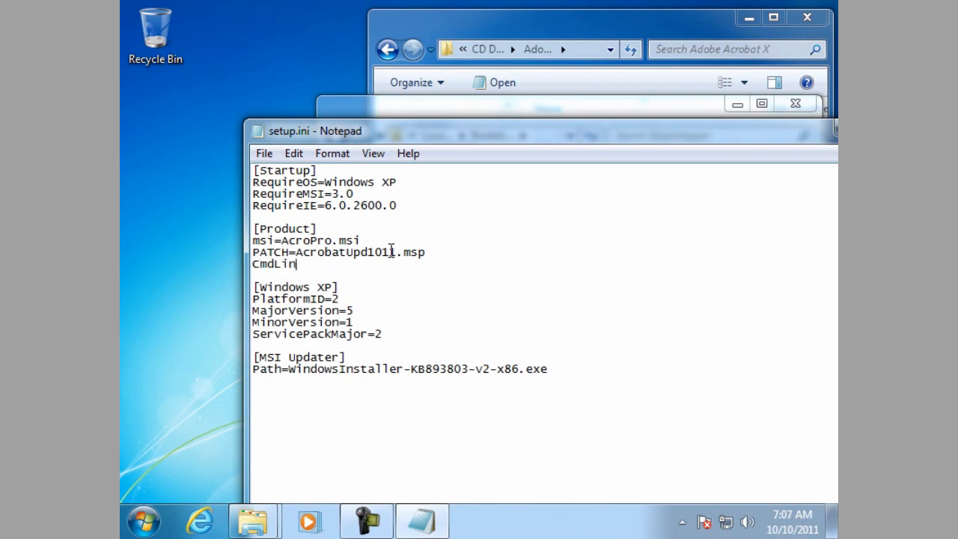
{"action": "type", "text": "e="}
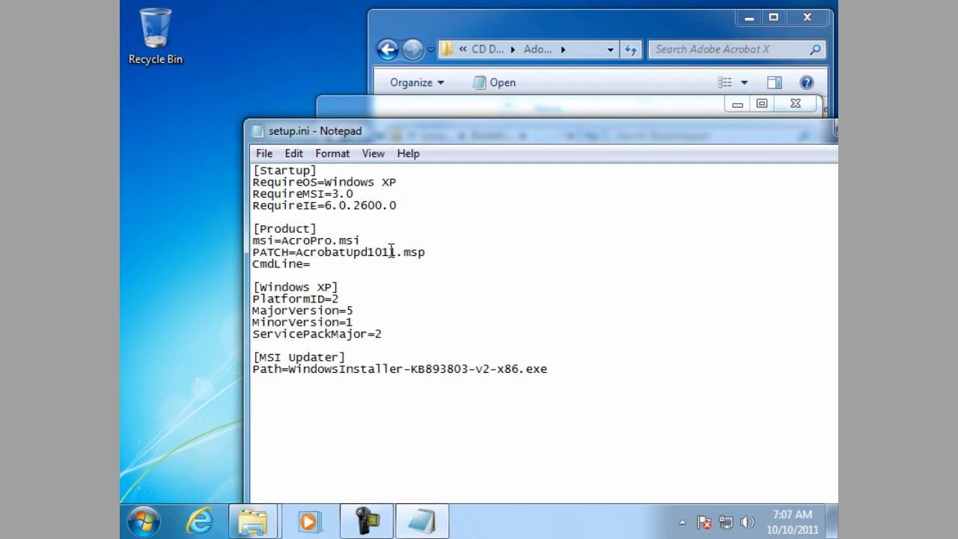
{"action": "type", "text": "TRANSF"}
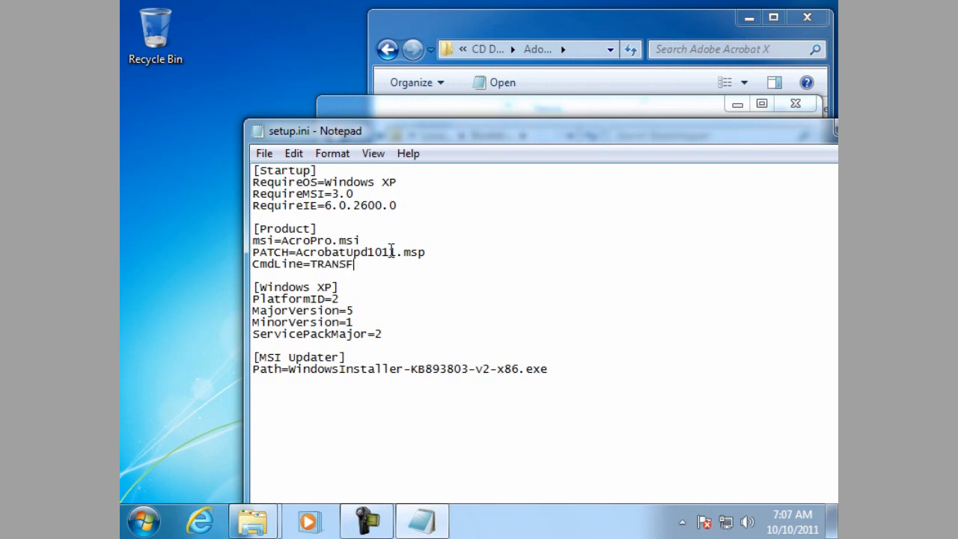
{"action": "type", "text": "ORMS="}
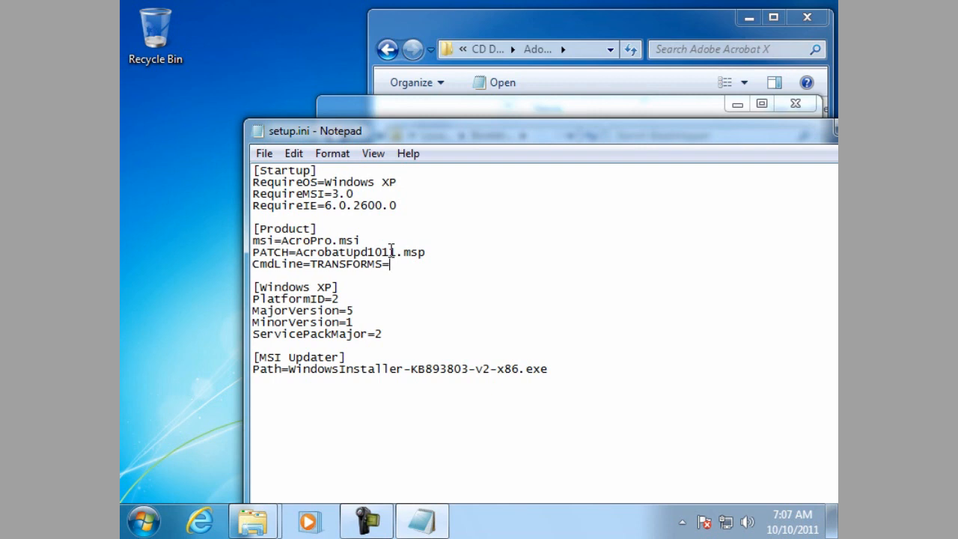
{"action": "type", "text": "\""}
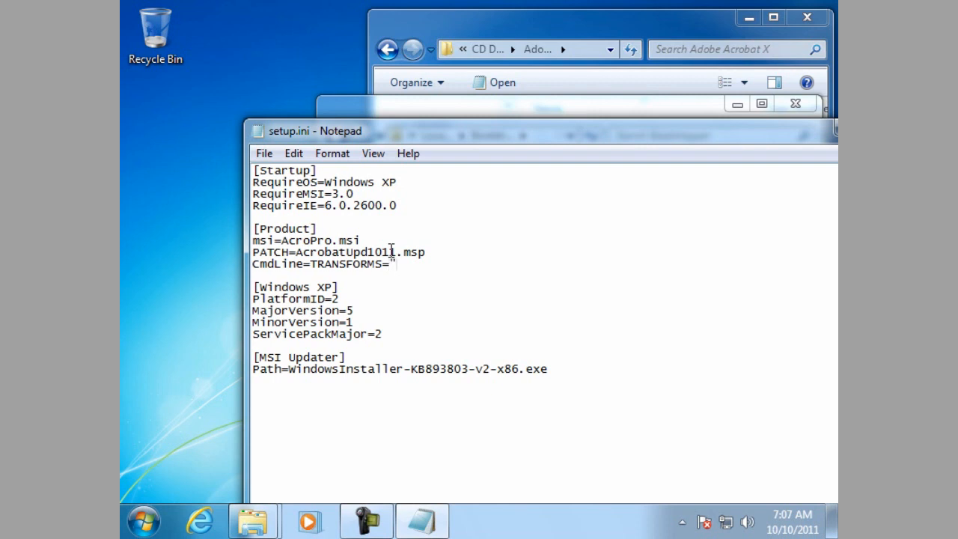
{"action": "type", "text": "Acro"}
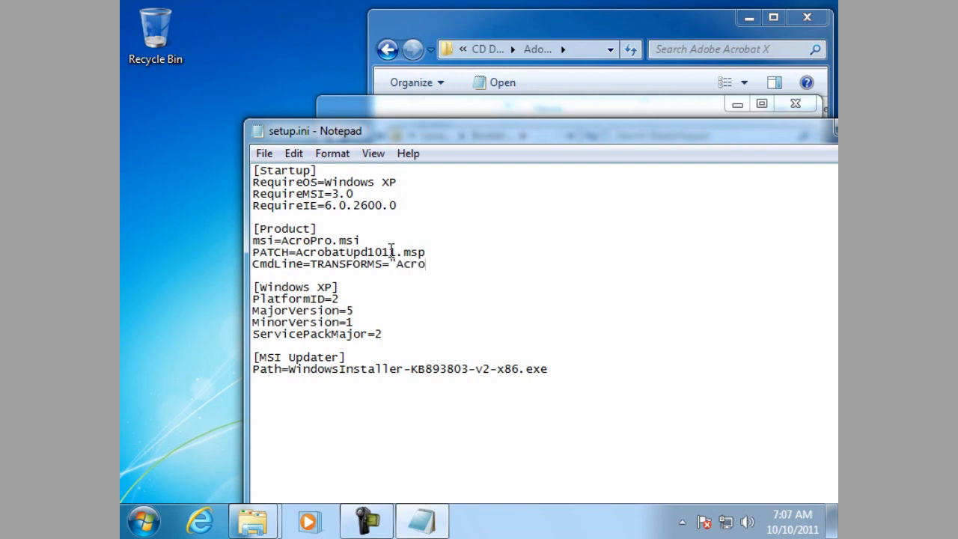
{"action": "type", "text": "Pro"}
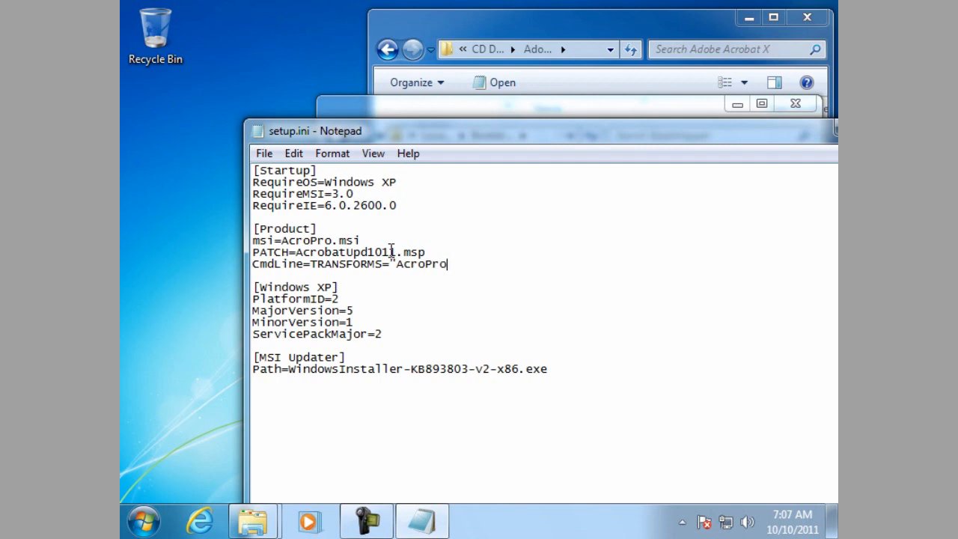
{"action": "type", "text": ".mst"}
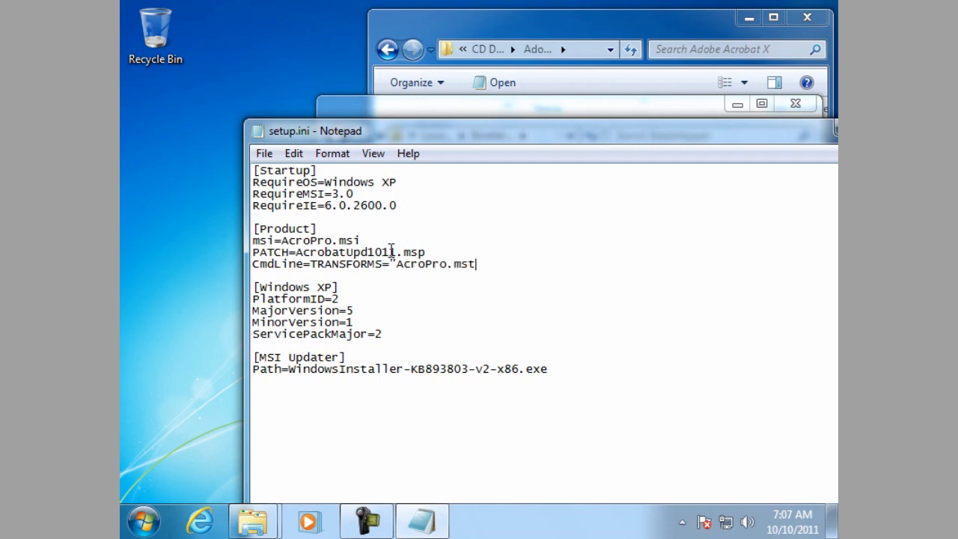
{"action": "type", "text": "\""}
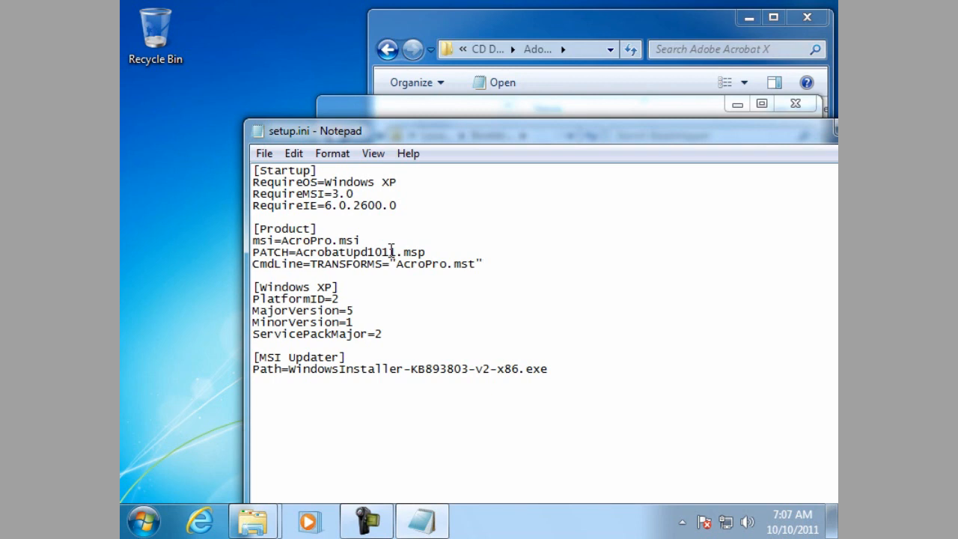
{"action": "mouse_move", "coordinate": [376, 285]}
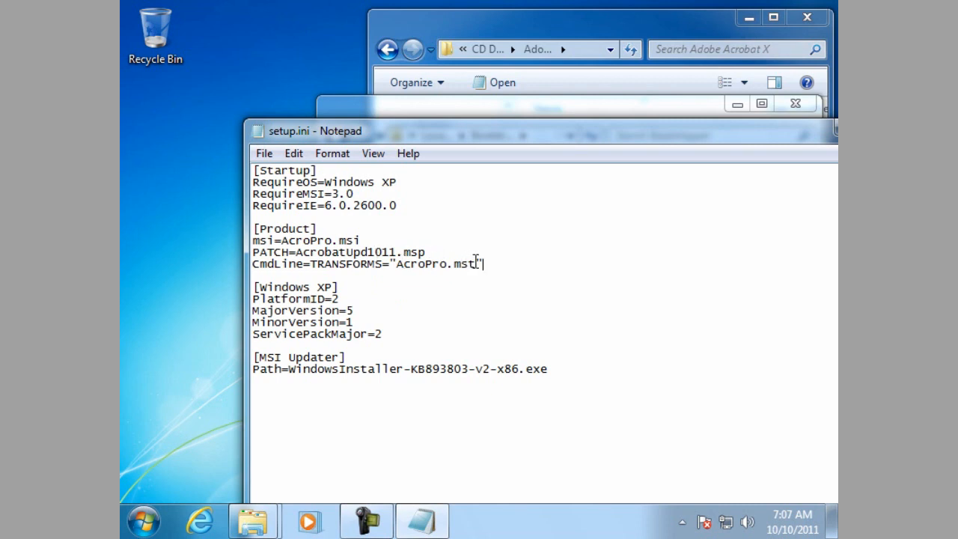
{"action": "mouse_move", "coordinate": [377, 275]}
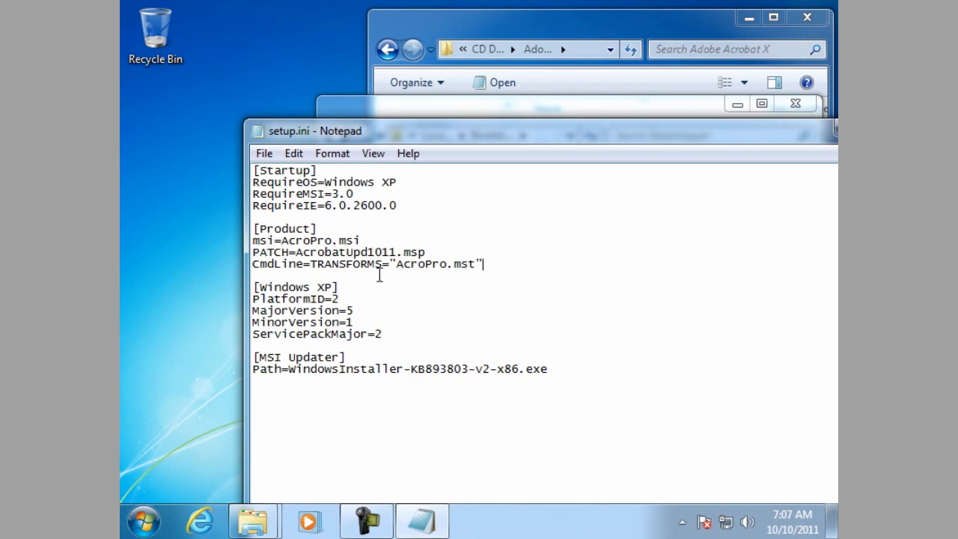
{"action": "left_click", "coordinate": [263, 154]}
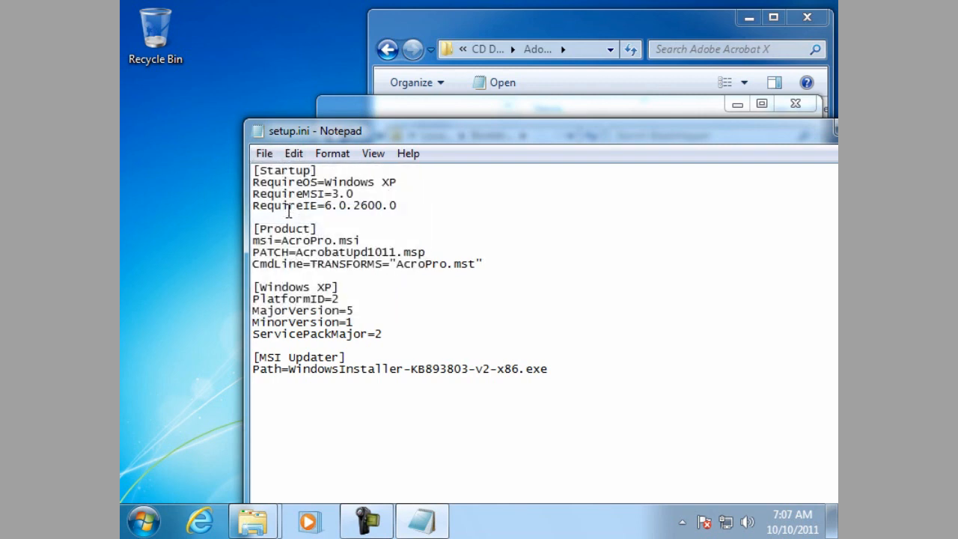
{"action": "left_click_drag", "start_coordinate": [314, 130], "coordinate": [239, 119]}
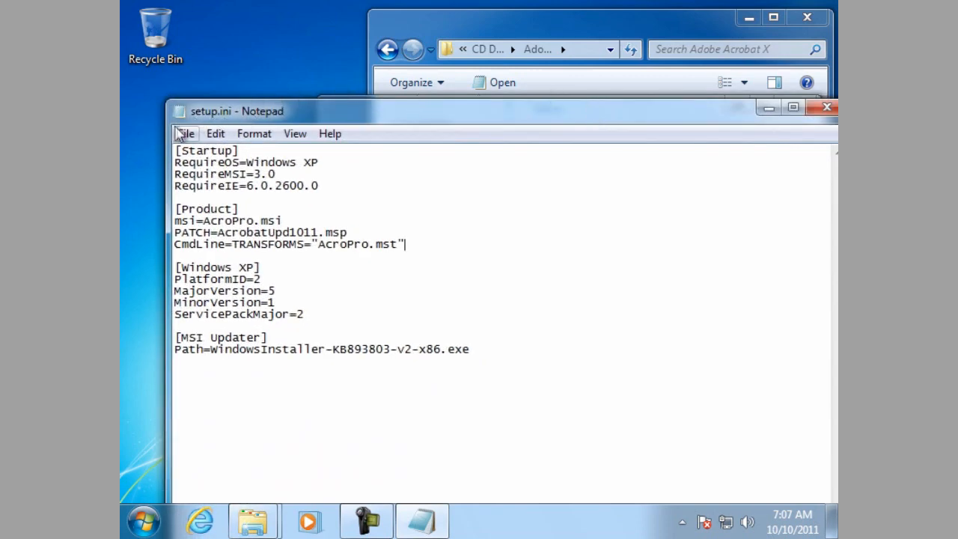
Exit Notepad via File > Exit, then launch Setup.exe from the Bootstrapper folder
{"action": "left_click", "coordinate": [185, 133]}
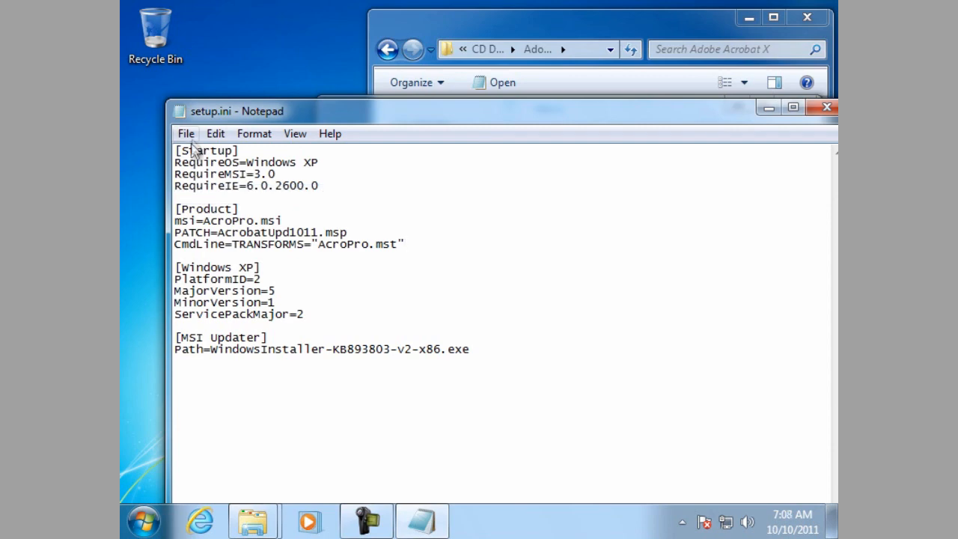
{"action": "left_click", "coordinate": [186, 133]}
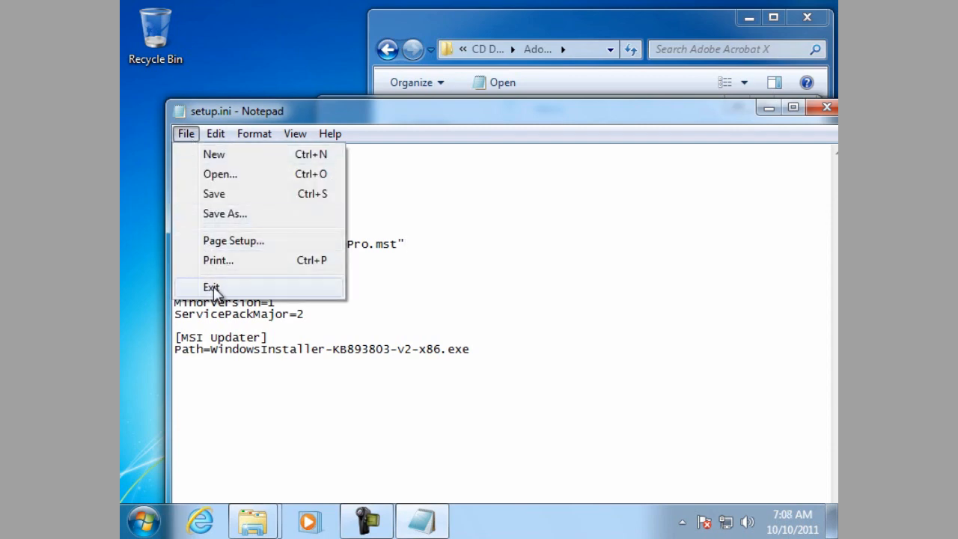
{"action": "left_click", "coordinate": [212, 286]}
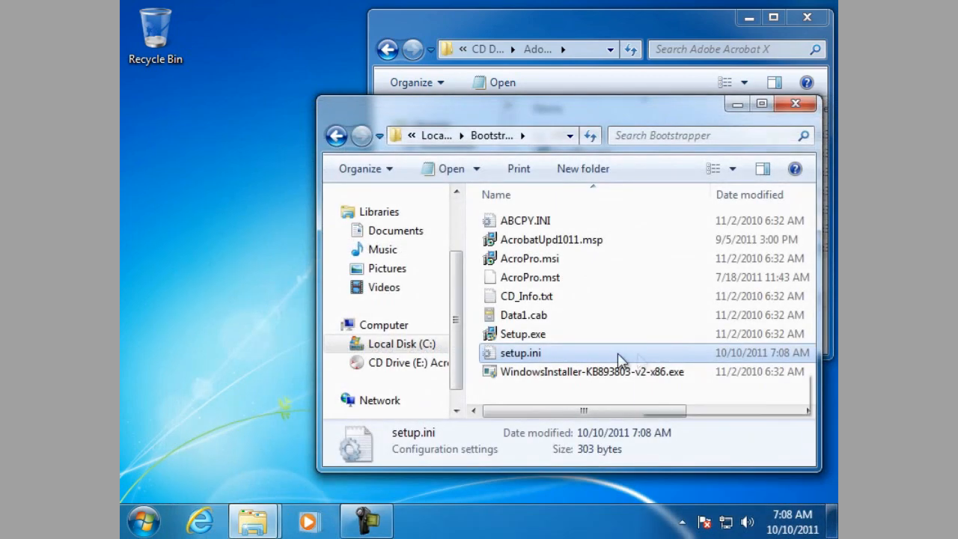
{"action": "mouse_move", "coordinate": [524, 333]}
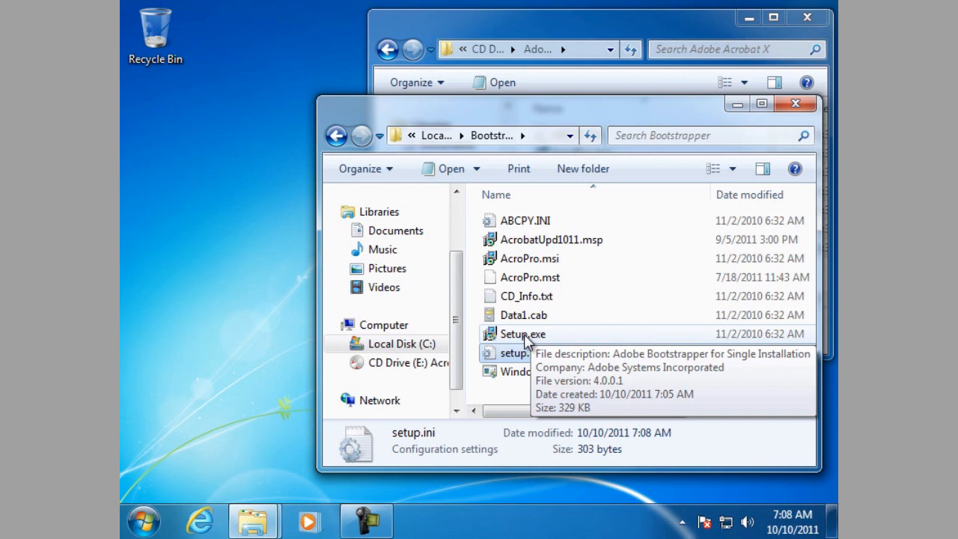
{"action": "left_click", "coordinate": [522, 334]}
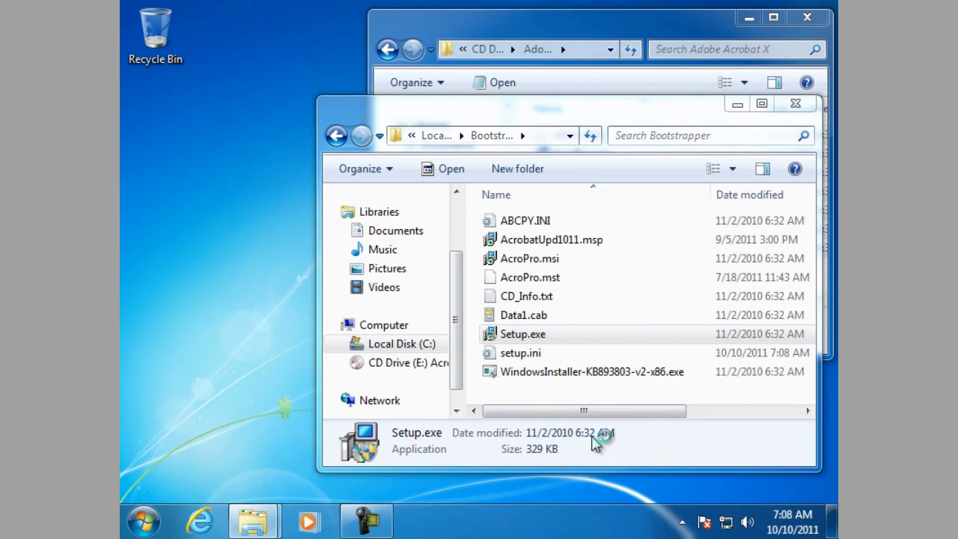
{"action": "double_click", "coordinate": [522, 334]}
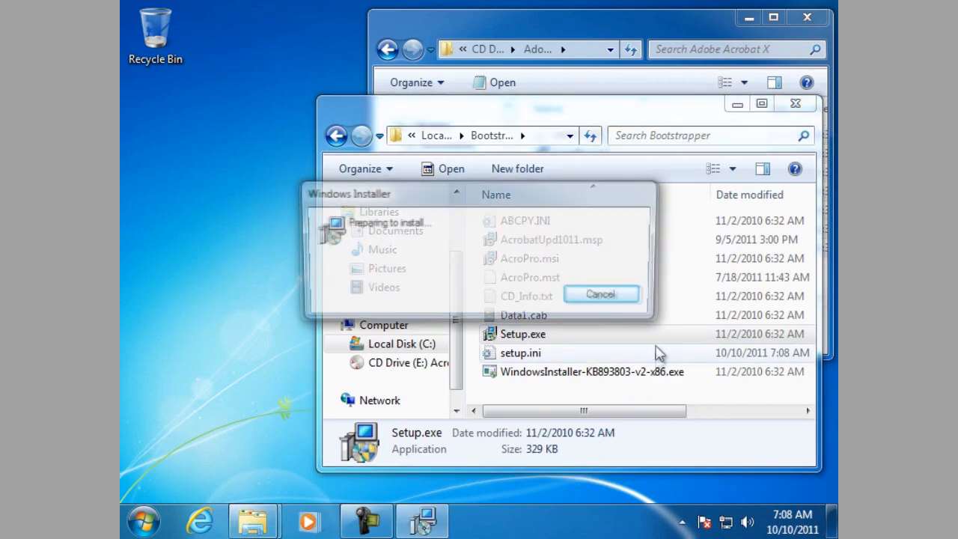
Wait for Windows Installer to reach the Acrobat X Pro (10.1.1) welcome screen
{"action": "left_click", "coordinate": [600, 293]}
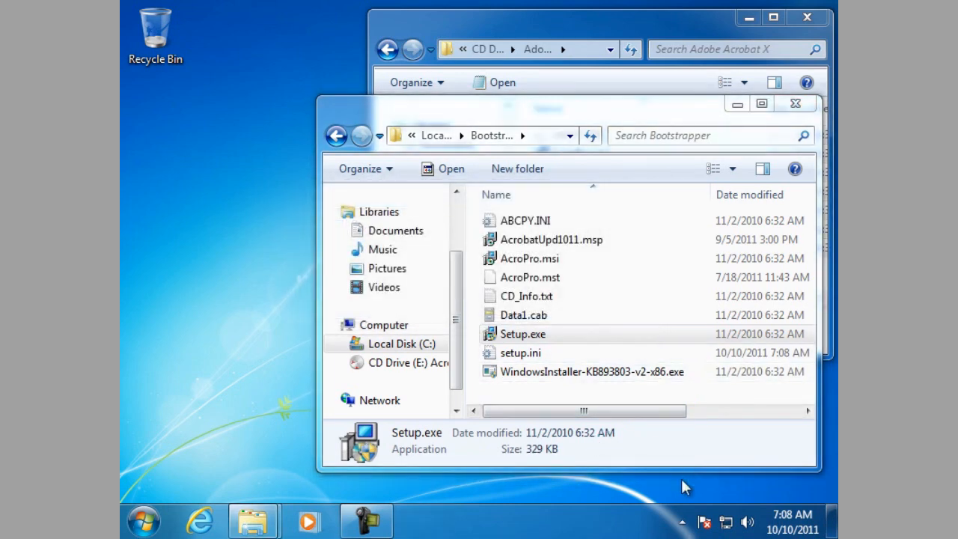
{"action": "double_click", "coordinate": [523, 333]}
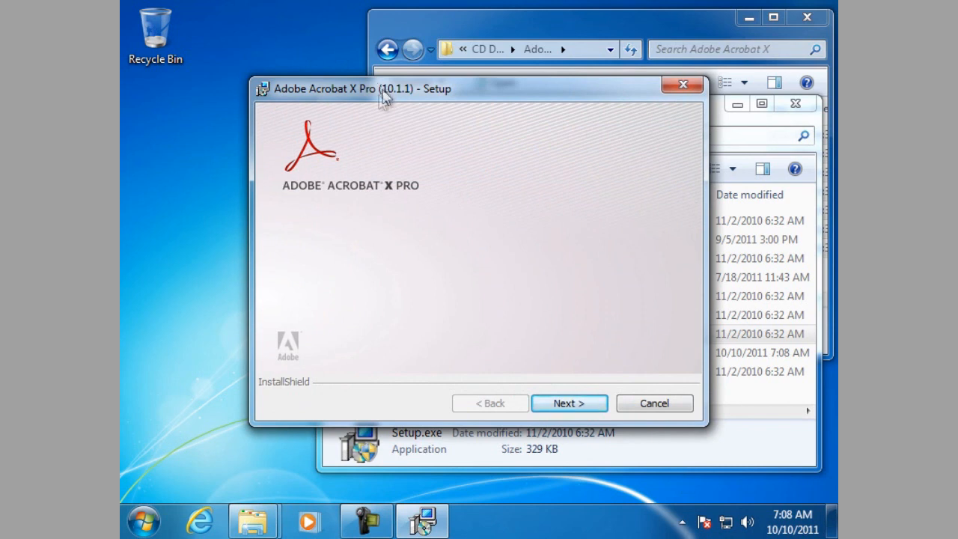
{"action": "mouse_move", "coordinate": [374, 112]}
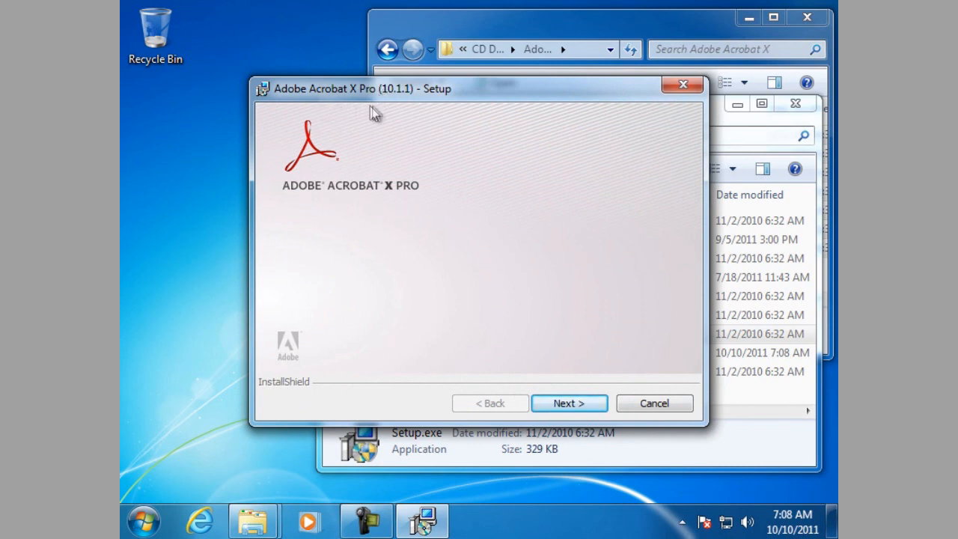
{"action": "mouse_move", "coordinate": [394, 101]}
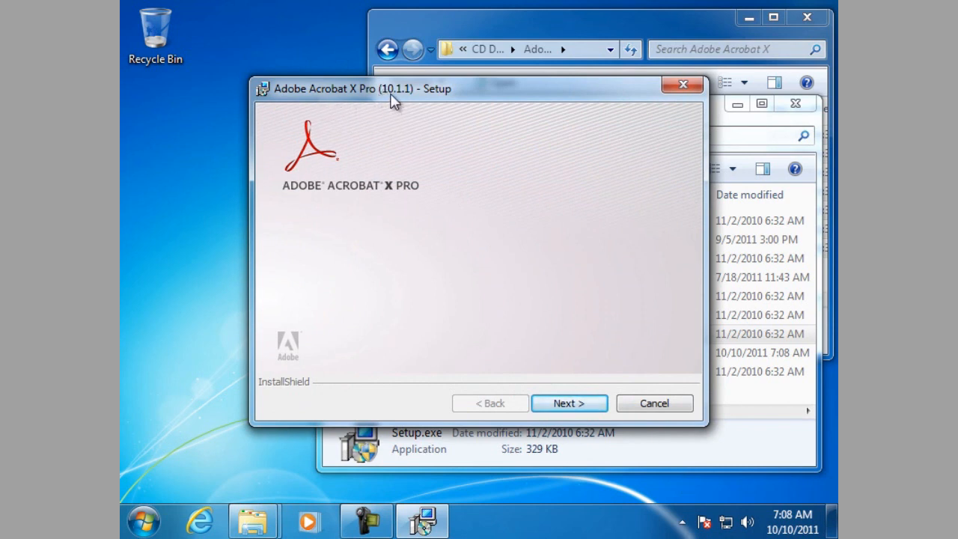
{"action": "mouse_move", "coordinate": [415, 101]}
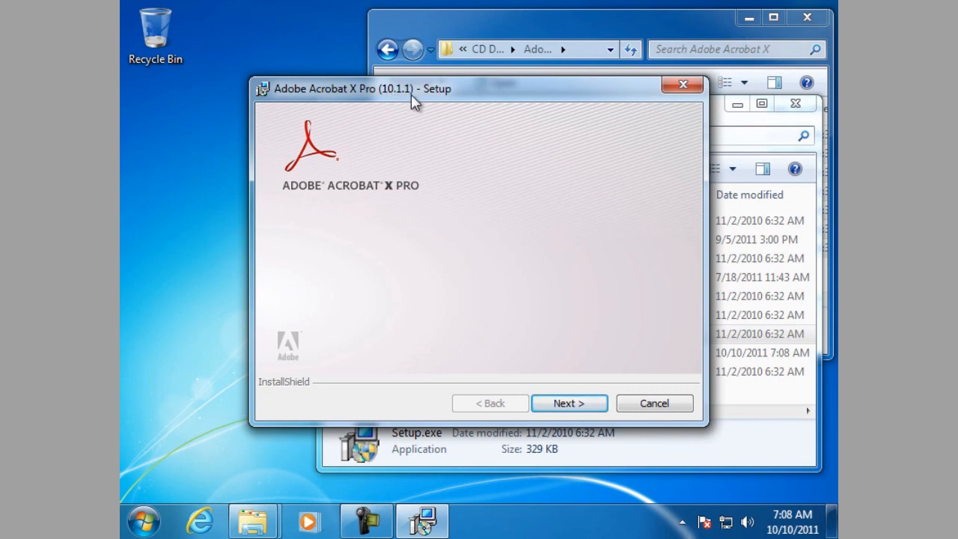
{"action": "mouse_move", "coordinate": [557, 383]}
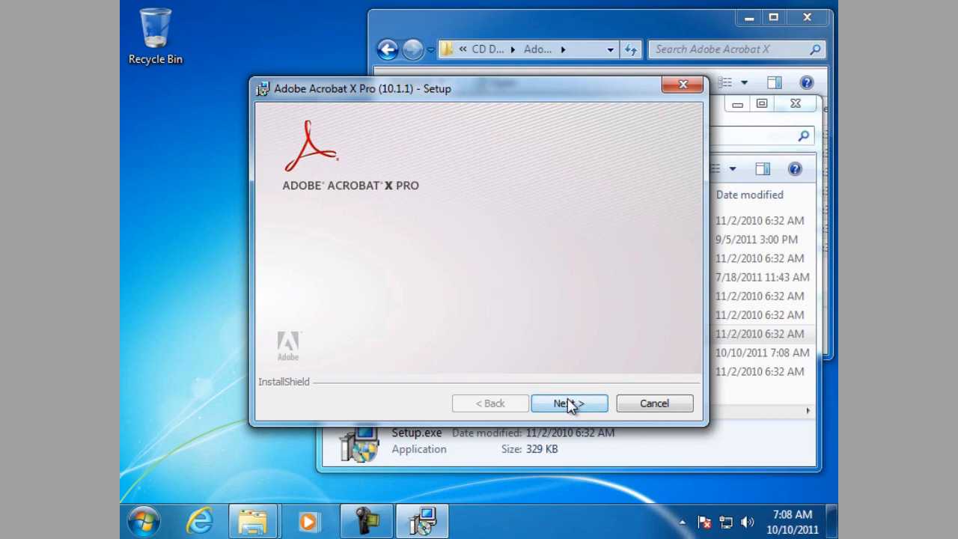
Accept the user details, Typical setup and default folder, install, then click Finish
{"action": "left_click", "coordinate": [569, 403]}
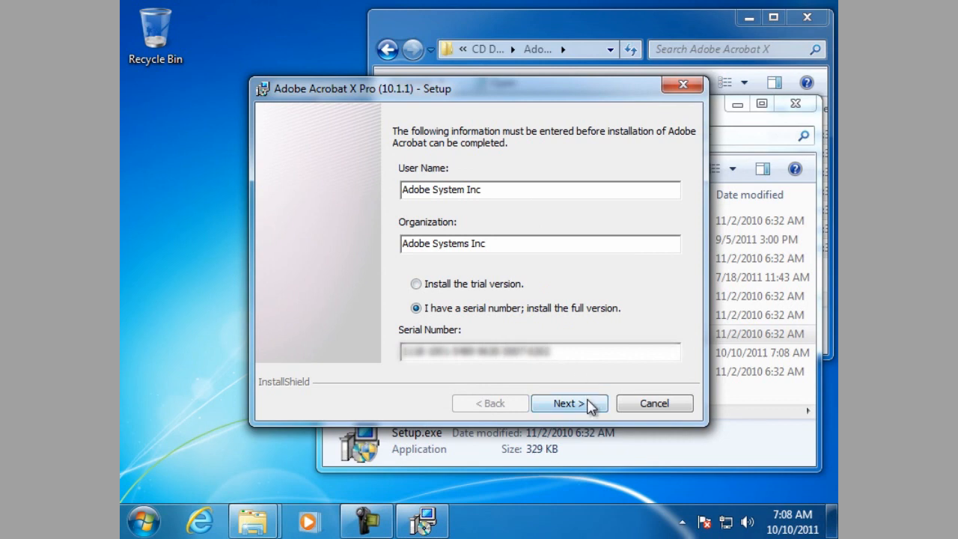
{"action": "left_click", "coordinate": [568, 403]}
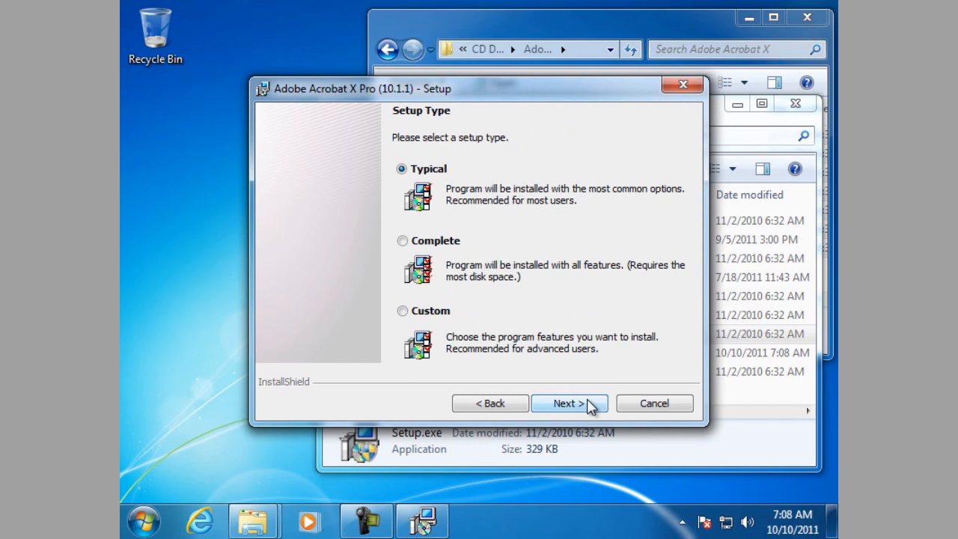
{"action": "left_click", "coordinate": [569, 402]}
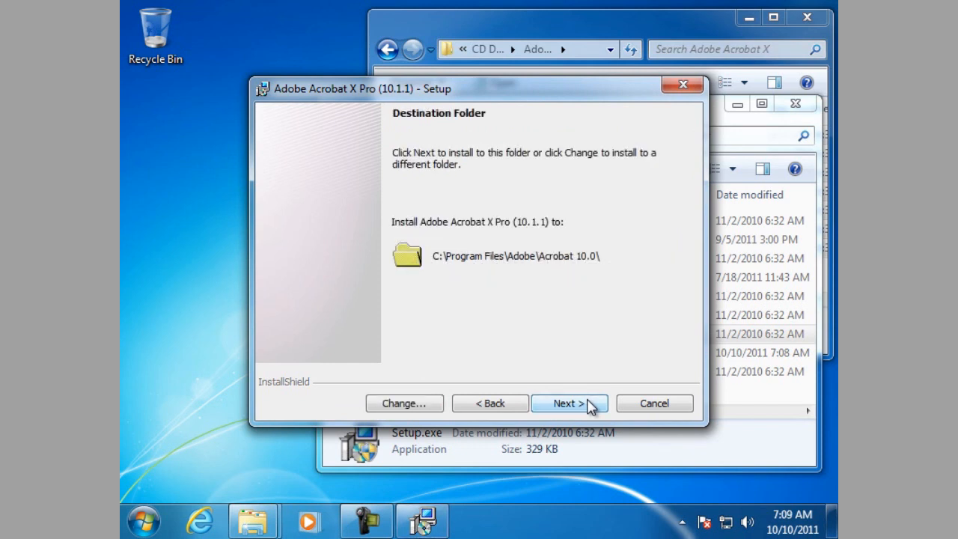
{"action": "left_click", "coordinate": [564, 402]}
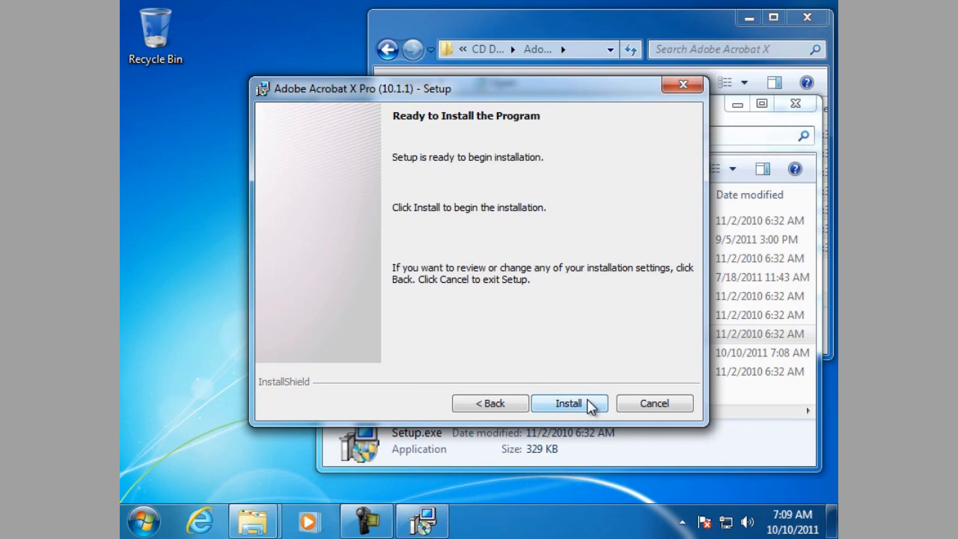
{"action": "left_click", "coordinate": [568, 402]}
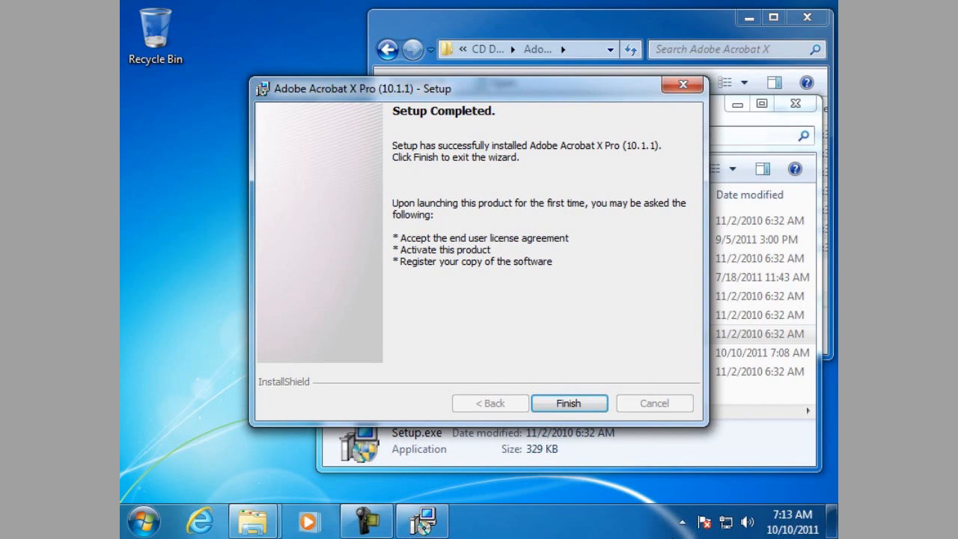
{"action": "mouse_move", "coordinate": [595, 457]}
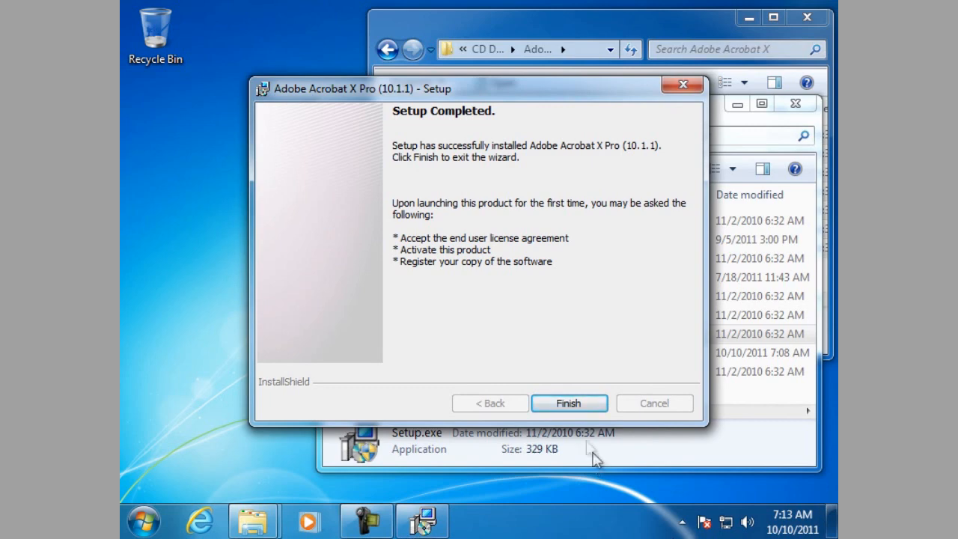
{"action": "left_click", "coordinate": [568, 402]}
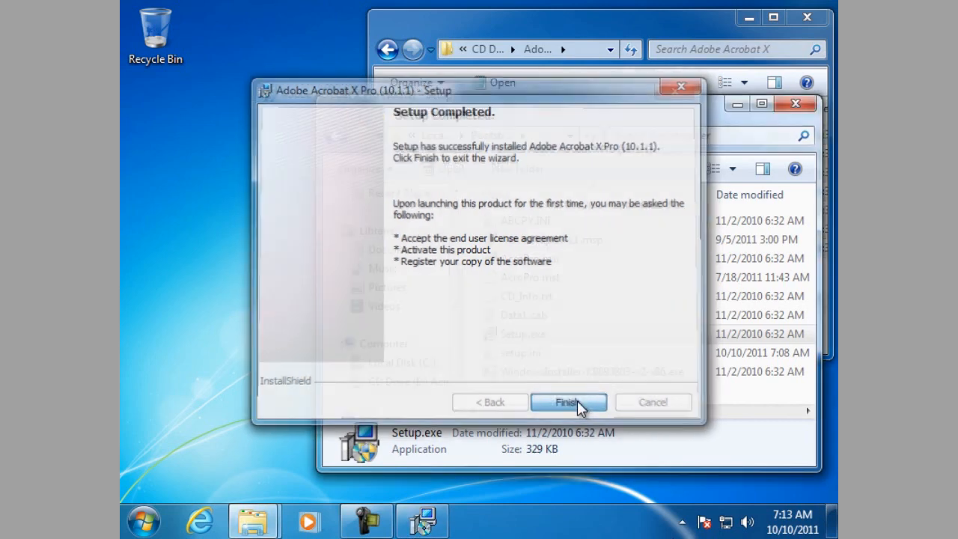